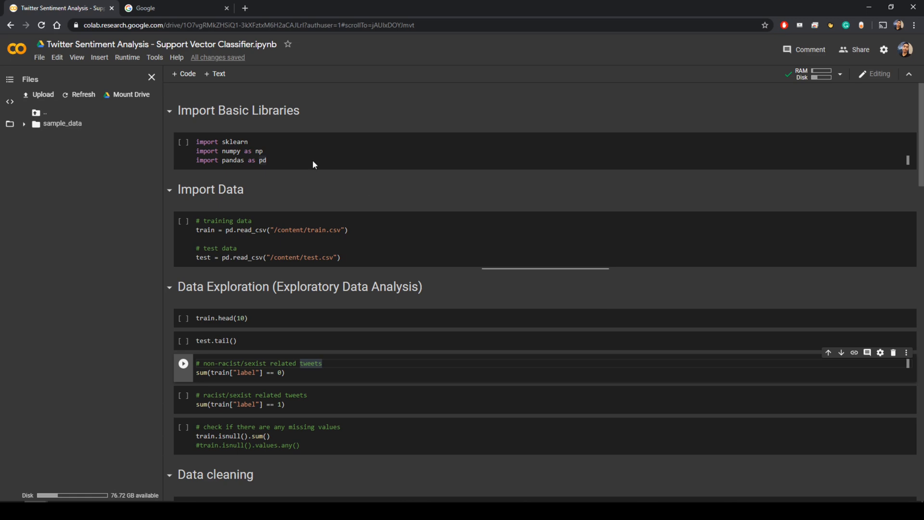
- Go to Kaggle's datasets and search for 'twitter sentiment analysis'
{"action": "left_click", "coordinate": [173, 8]}
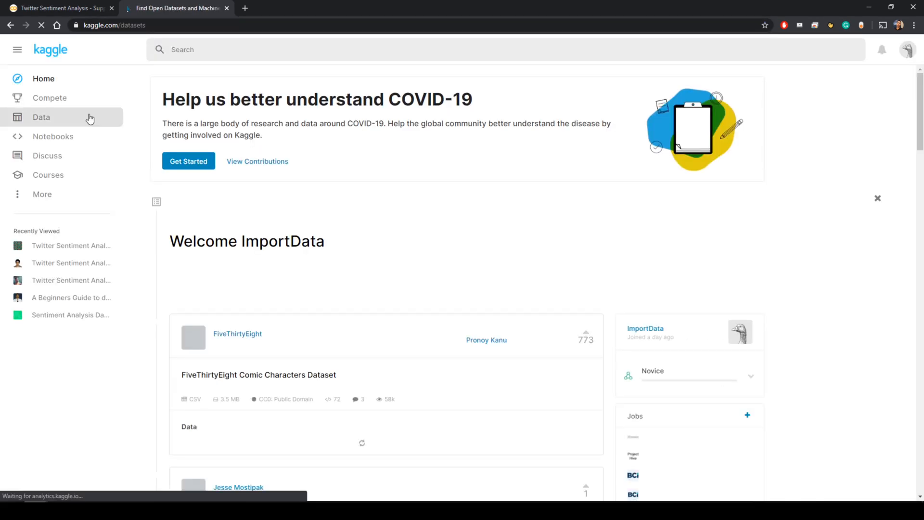
{"action": "left_click", "coordinate": [42, 116]}
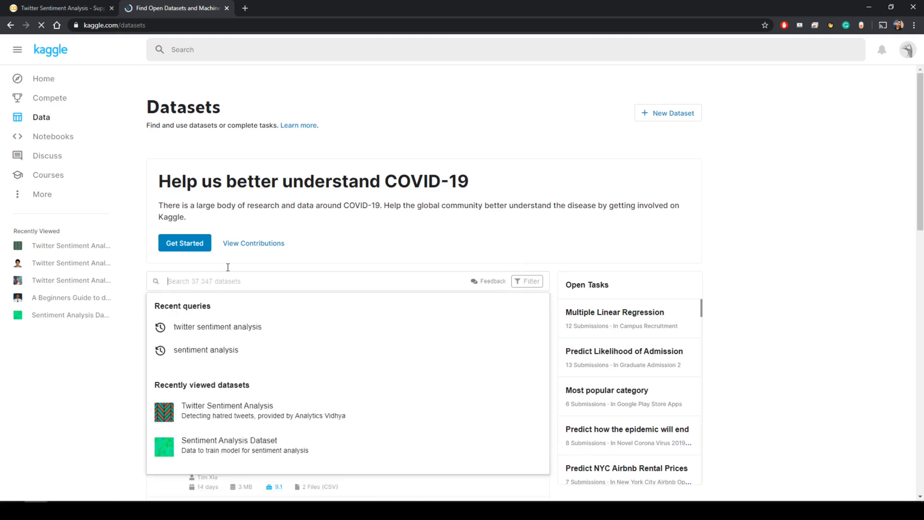
{"action": "type", "text": "twitter sentiment analy"}
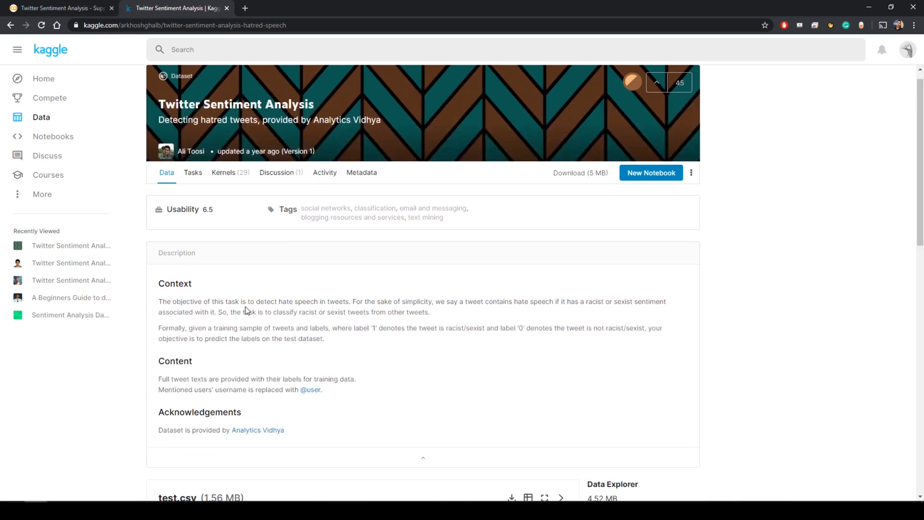
{"action": "mouse_move", "coordinate": [289, 305]}
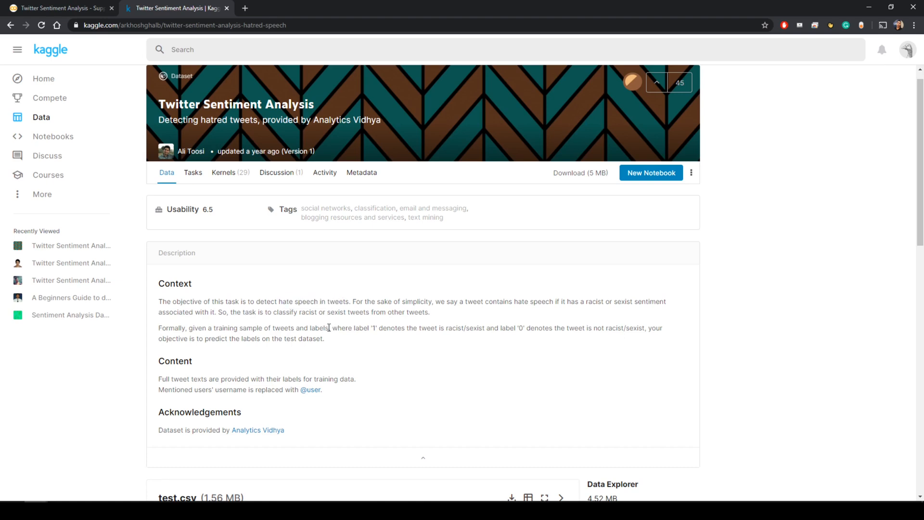
{"action": "mouse_move", "coordinate": [339, 336]}
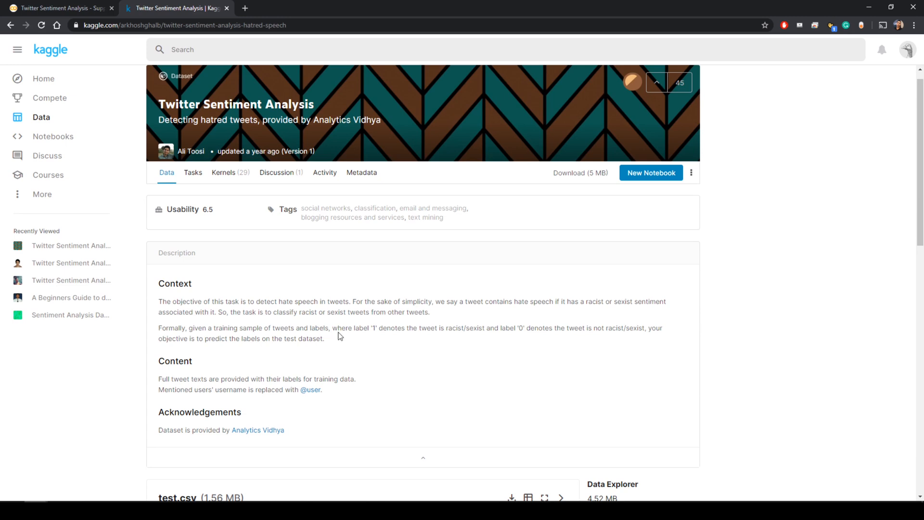
{"action": "mouse_move", "coordinate": [369, 338]}
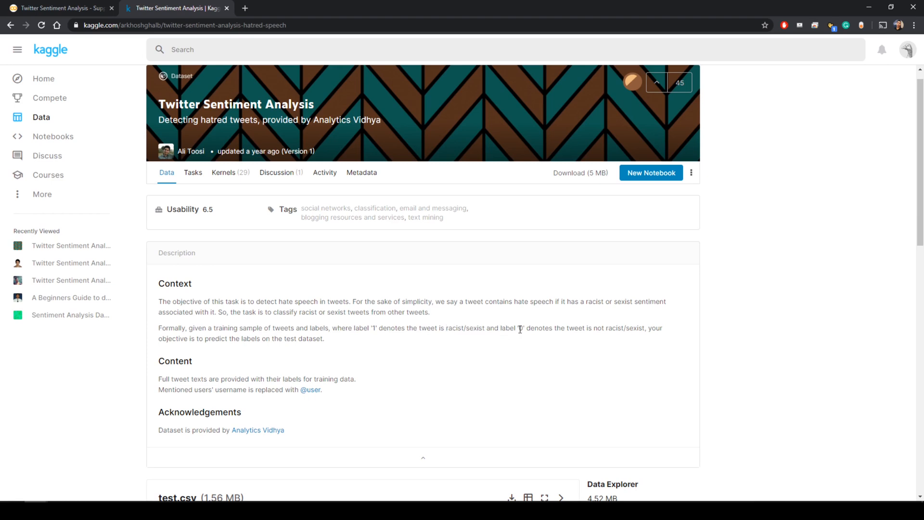
{"action": "mouse_move", "coordinate": [619, 311]}
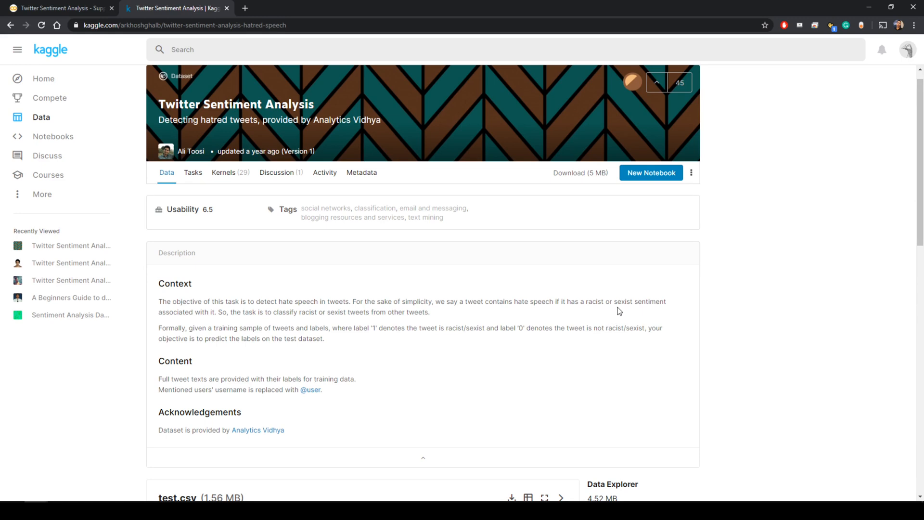
- Scroll the dataset page down to its description and the test.csv file entry
{"action": "scroll", "scroll_direction": "down", "scroll_amount": 3}
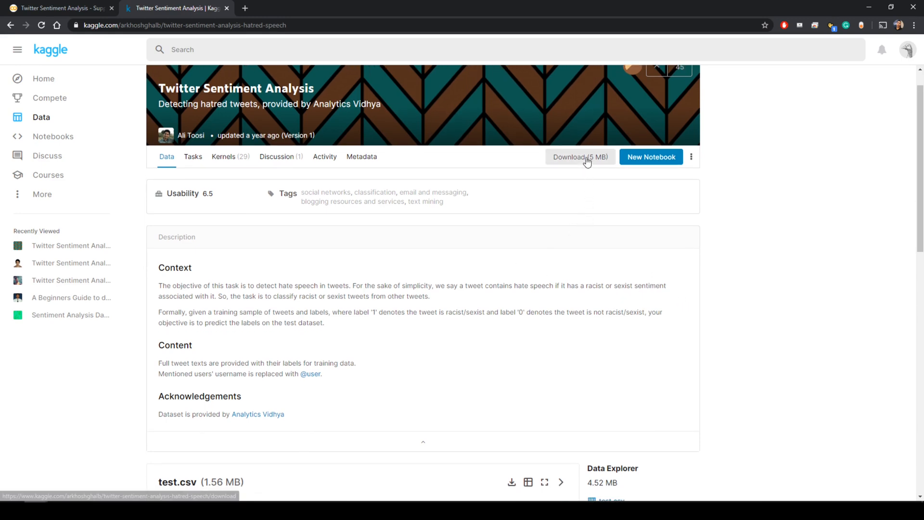
{"action": "mouse_move", "coordinate": [560, 164]}
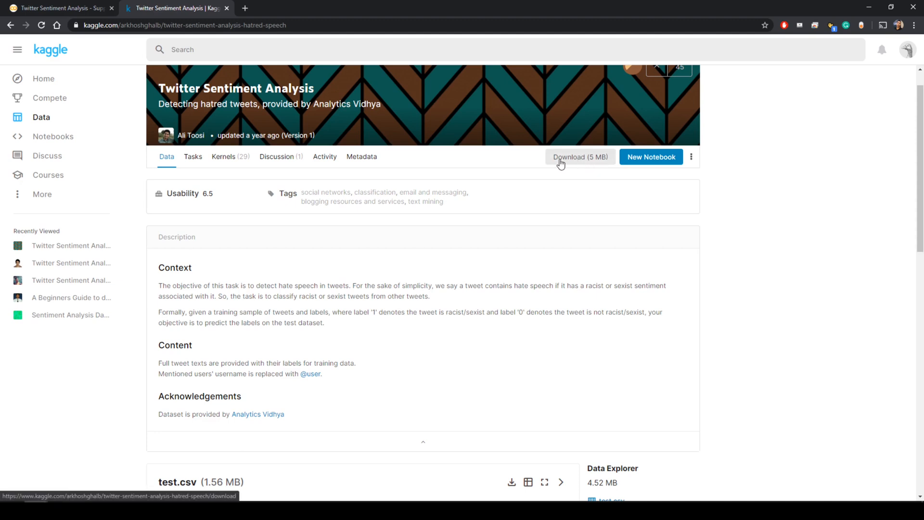
{"action": "mouse_move", "coordinate": [134, 357]}
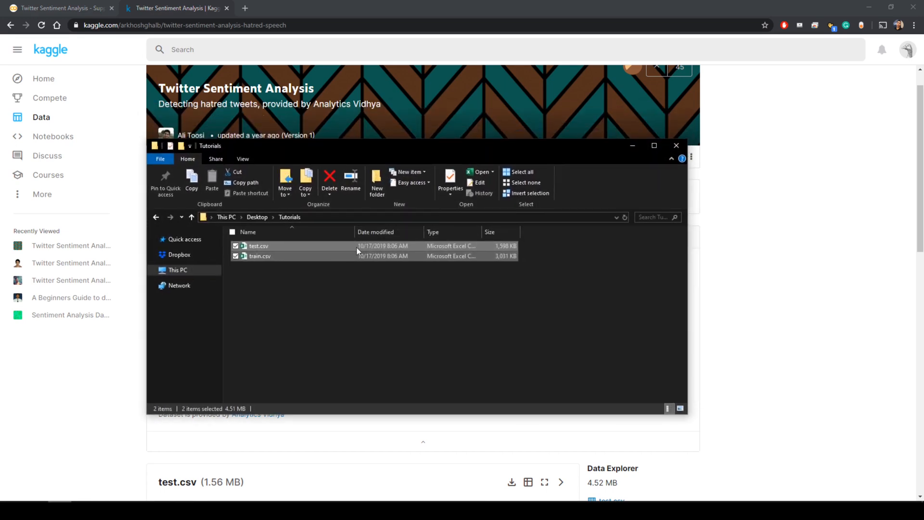
- Upload the CSV files into Colab and copy the test.csv file path
{"action": "left_click", "coordinate": [59, 8]}
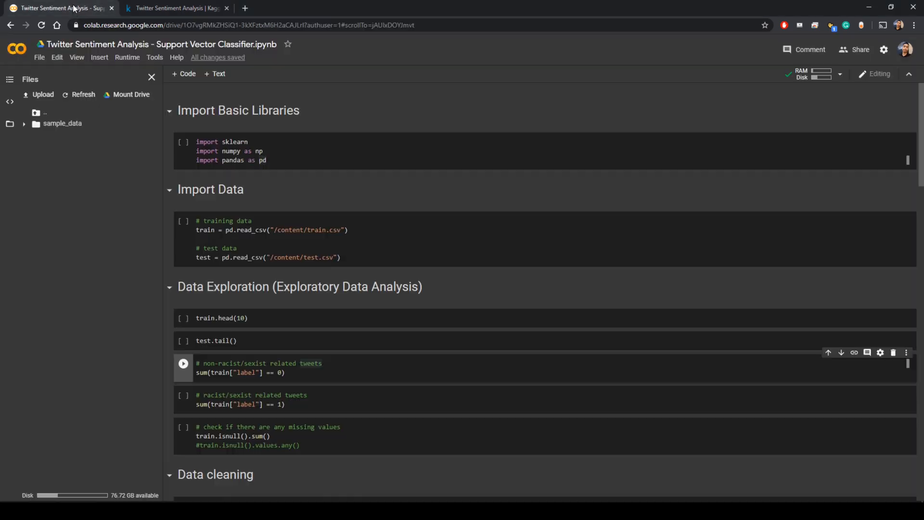
{"action": "double_click", "coordinate": [311, 363]}
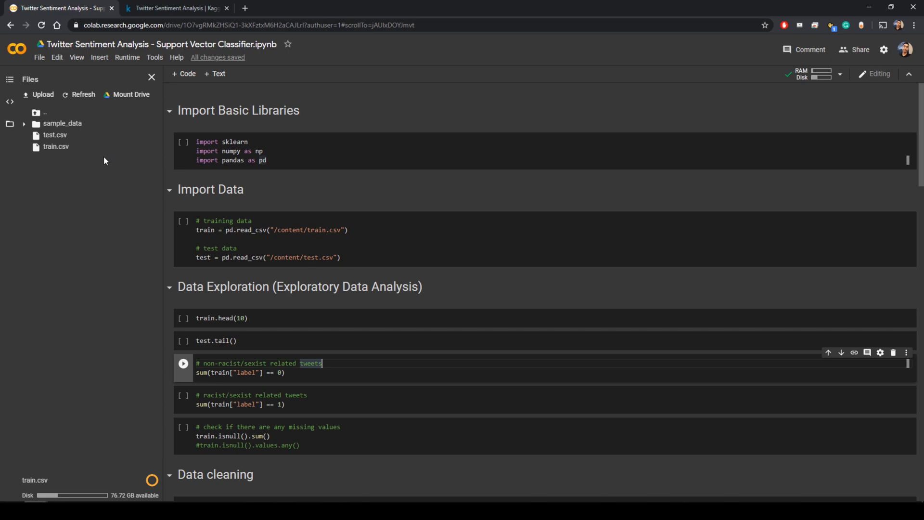
{"action": "mouse_move", "coordinate": [121, 161]}
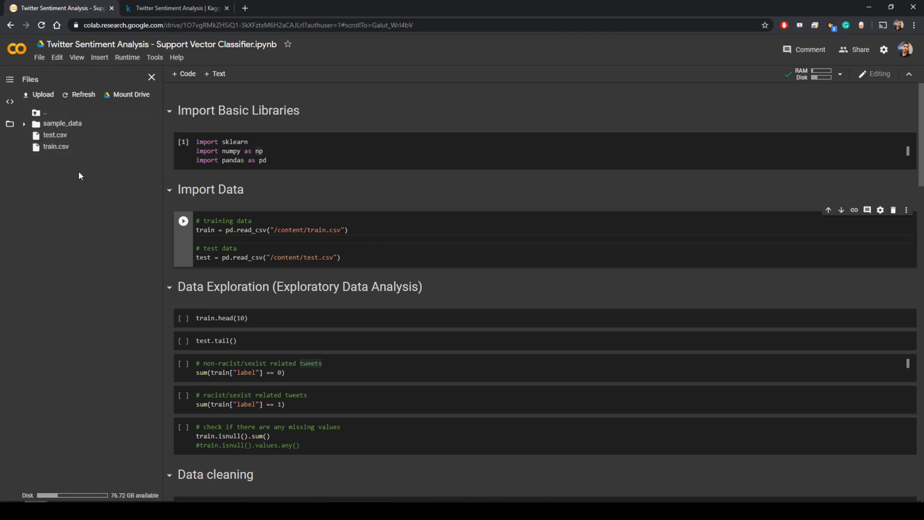
{"action": "mouse_move", "coordinate": [58, 135]}
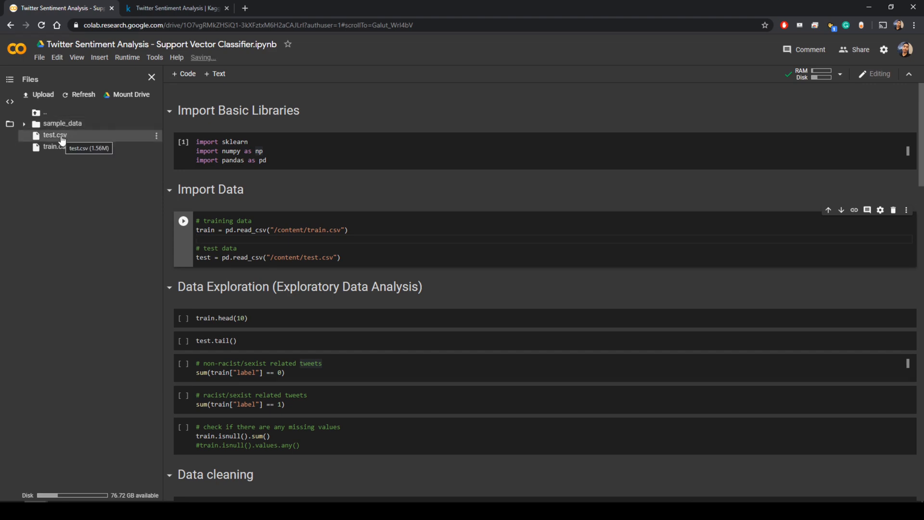
{"action": "left_click", "coordinate": [156, 136]}
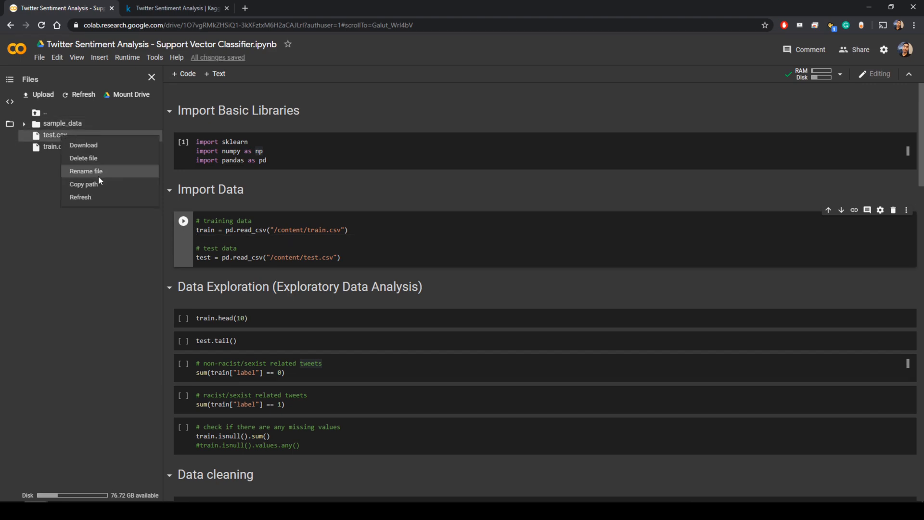
{"action": "mouse_move", "coordinate": [83, 184]}
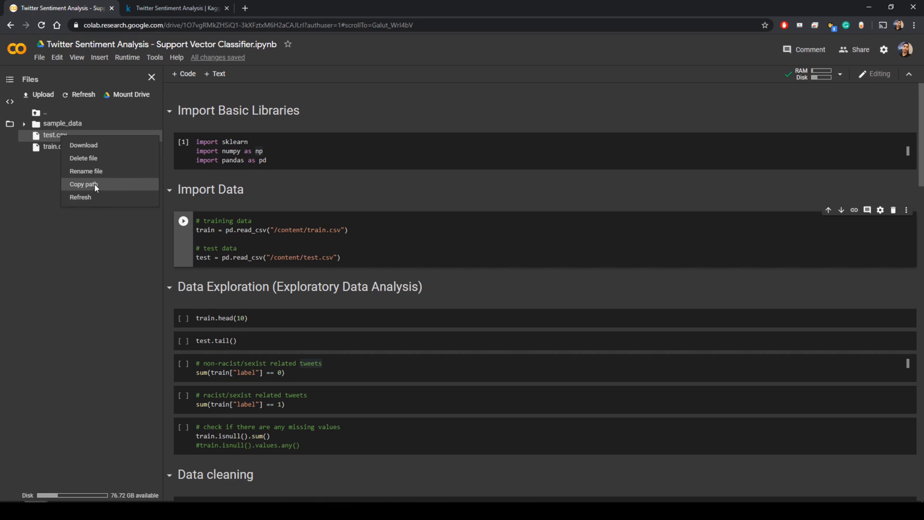
{"action": "left_click", "coordinate": [81, 184]}
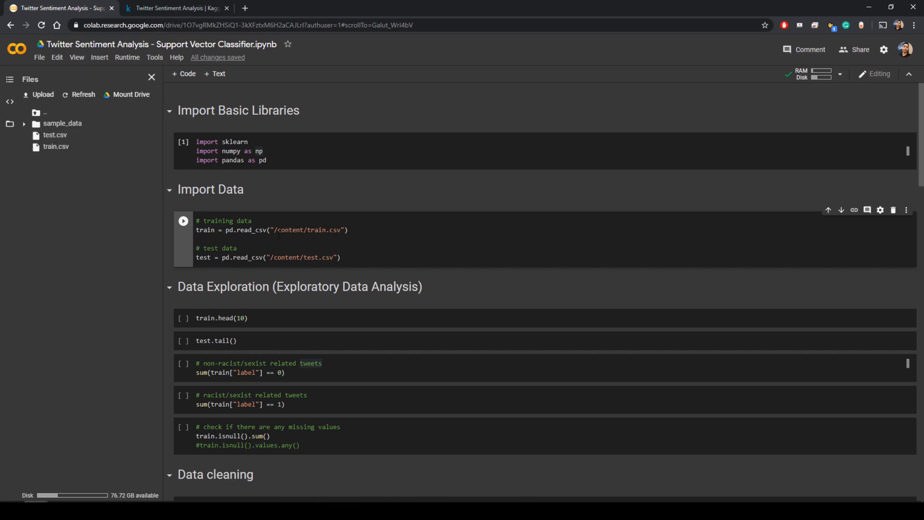
- Run the import and loading cells to read train.csv and test.csv into dataframes
{"action": "left_click_drag", "start_coordinate": [273, 230], "coordinate": [341, 230]}
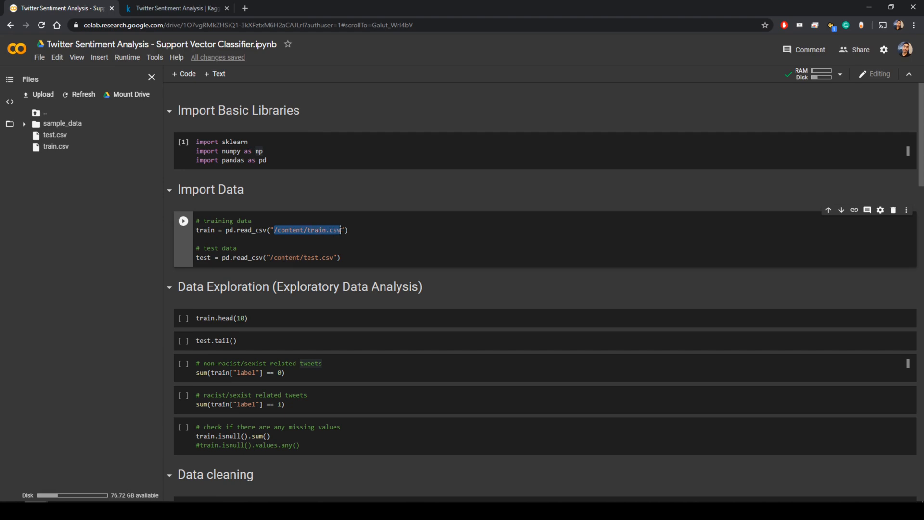
{"action": "scroll", "scroll_direction": "down", "scroll_amount": 3}
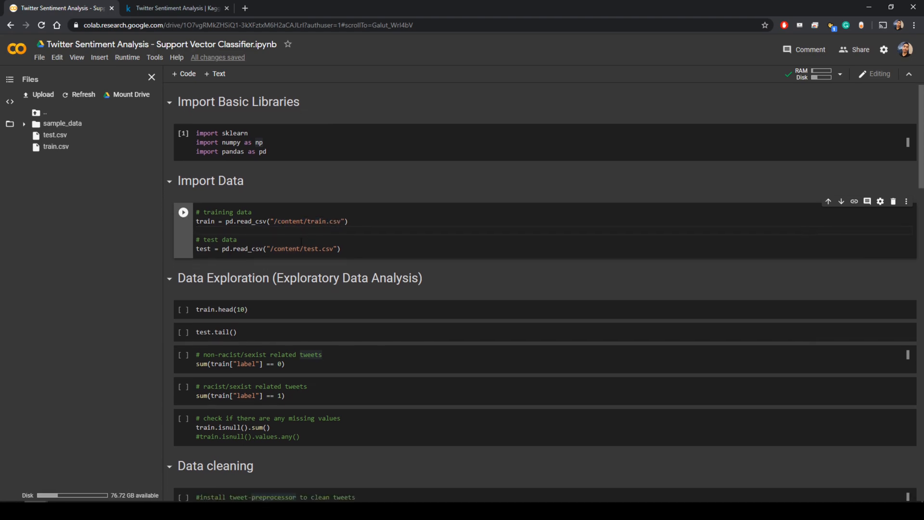
{"action": "left_click", "coordinate": [183, 213]}
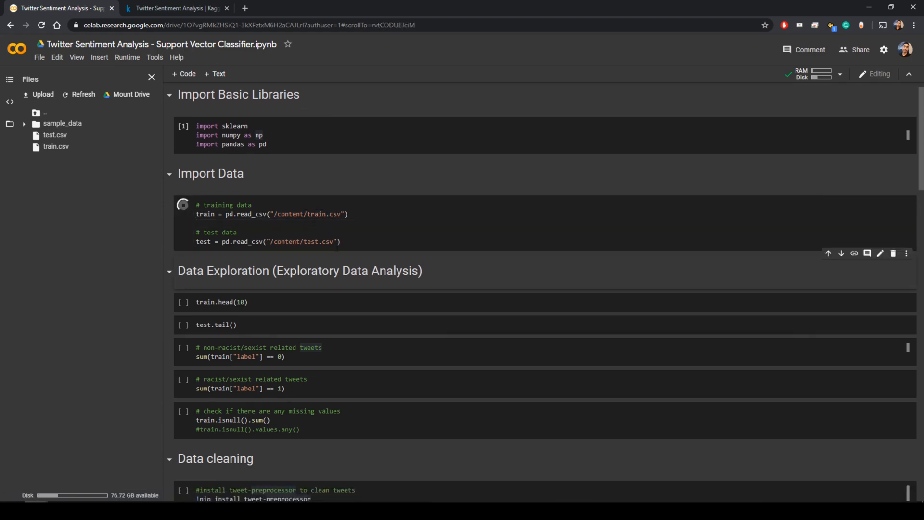
{"action": "left_click", "coordinate": [184, 205]}
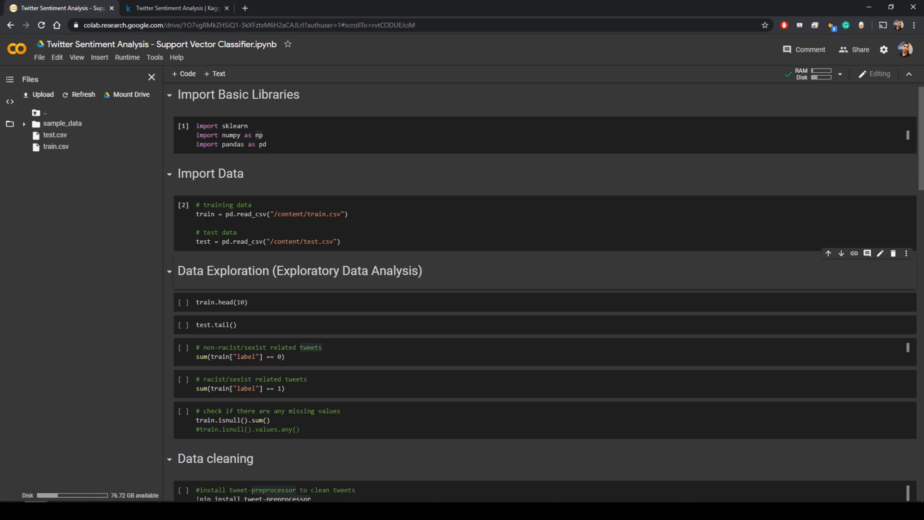
{"action": "scroll", "scroll_direction": "down", "scroll_amount": 3}
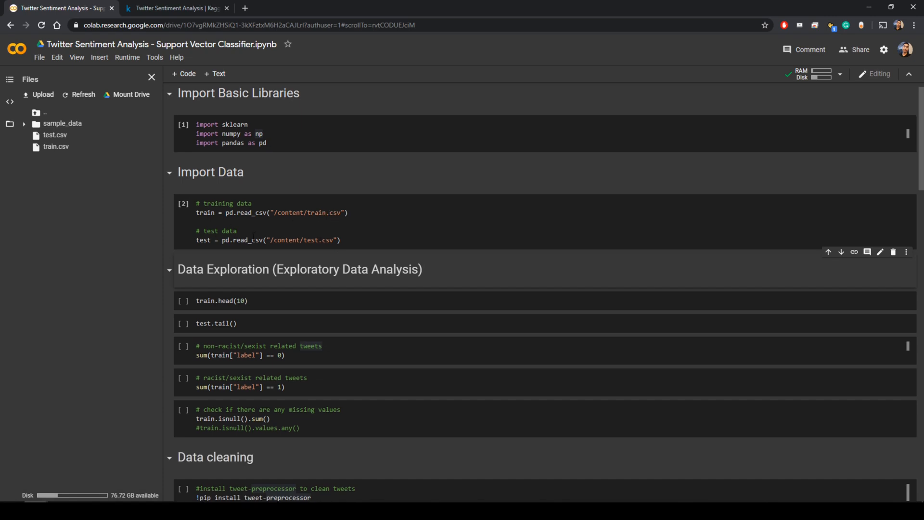
{"action": "scroll", "scroll_direction": "down", "scroll_amount": 3}
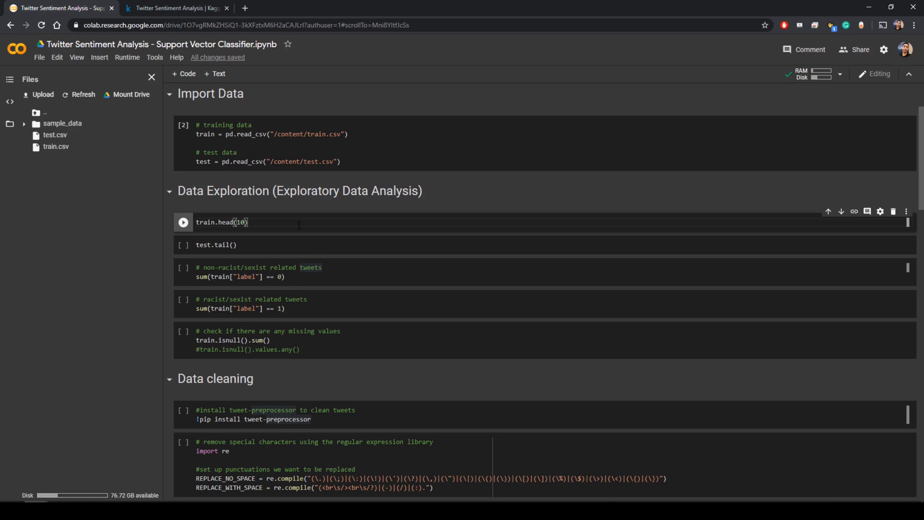
- Run train.head(10), then rerun it as train.head() to show five training tweets
{"action": "left_click", "coordinate": [183, 223]}
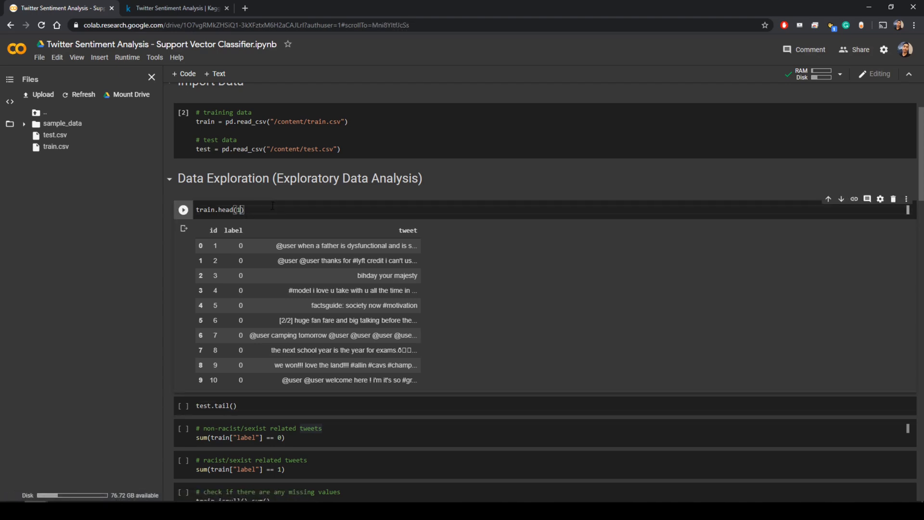
{"action": "left_click", "coordinate": [183, 209]}
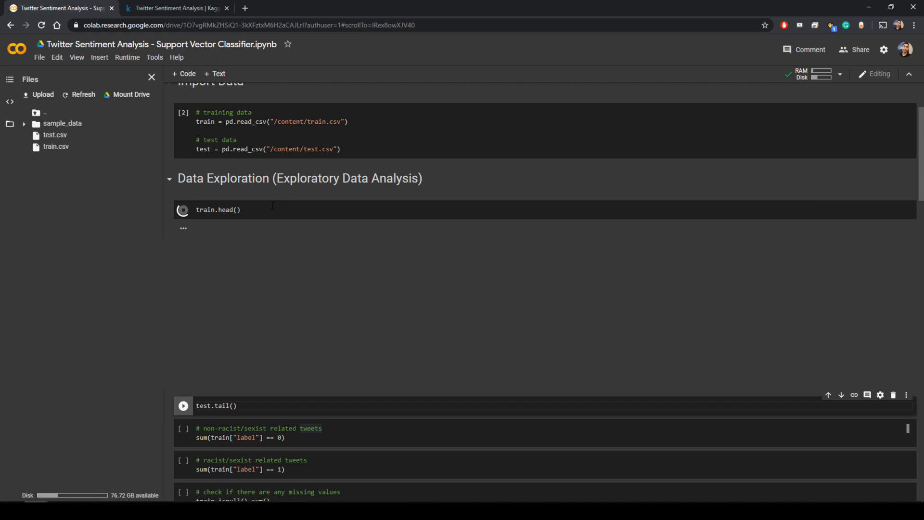
{"action": "left_click", "coordinate": [183, 210]}
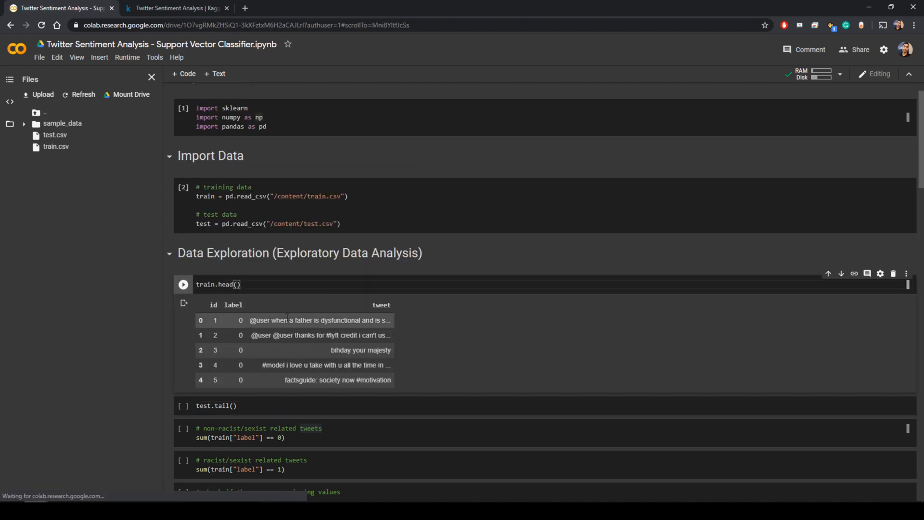
{"action": "scroll", "scroll_direction": "down", "scroll_amount": 3}
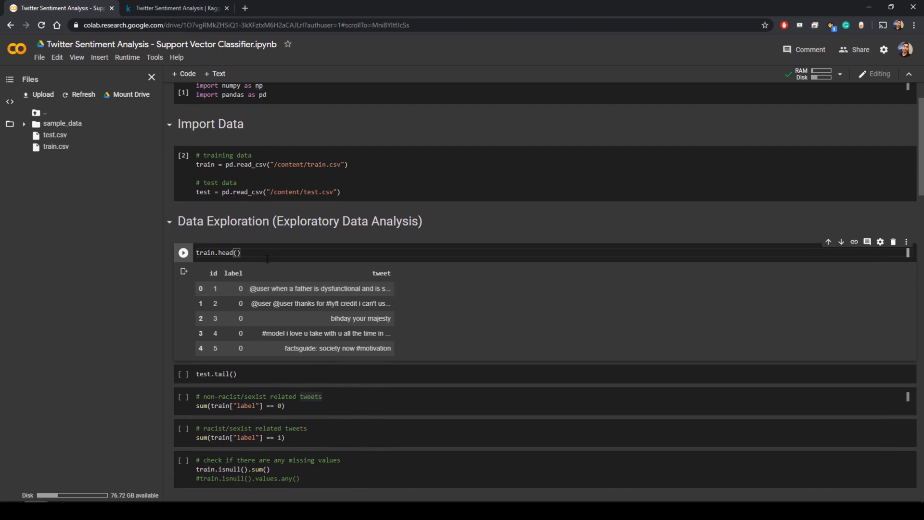
{"action": "mouse_move", "coordinate": [219, 281]}
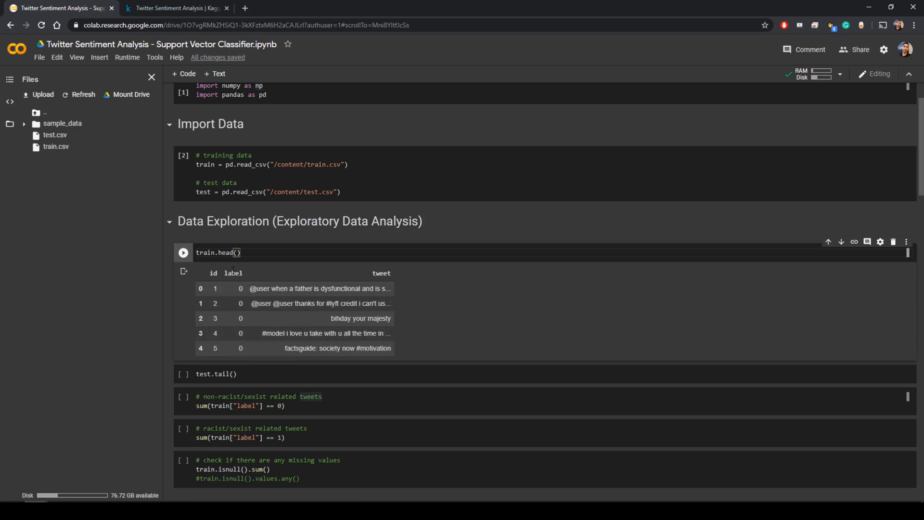
{"action": "mouse_move", "coordinate": [397, 292]}
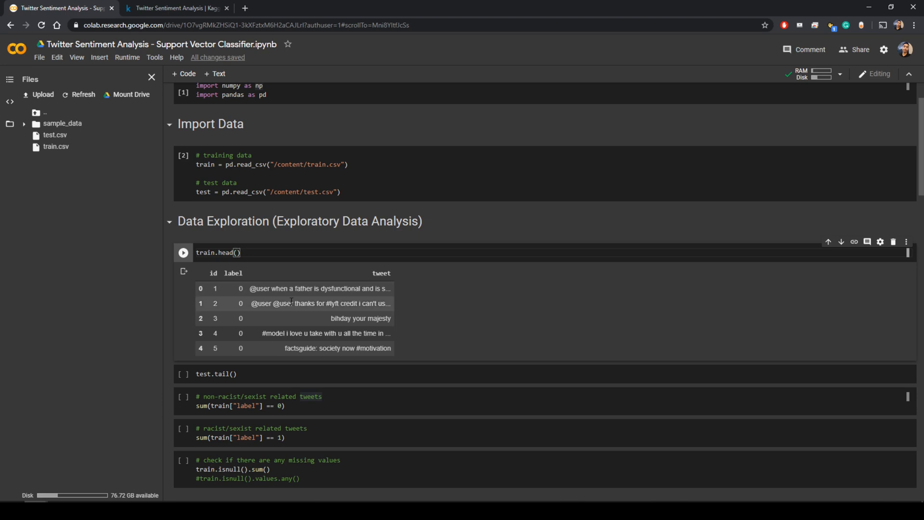
{"action": "scroll", "scroll_direction": "down", "scroll_amount": 3}
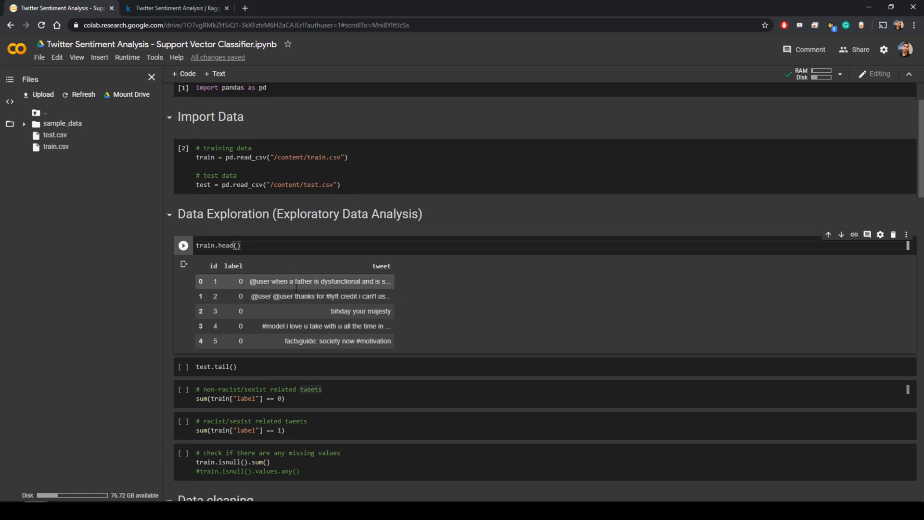
{"action": "scroll", "scroll_direction": "down", "scroll_amount": 3}
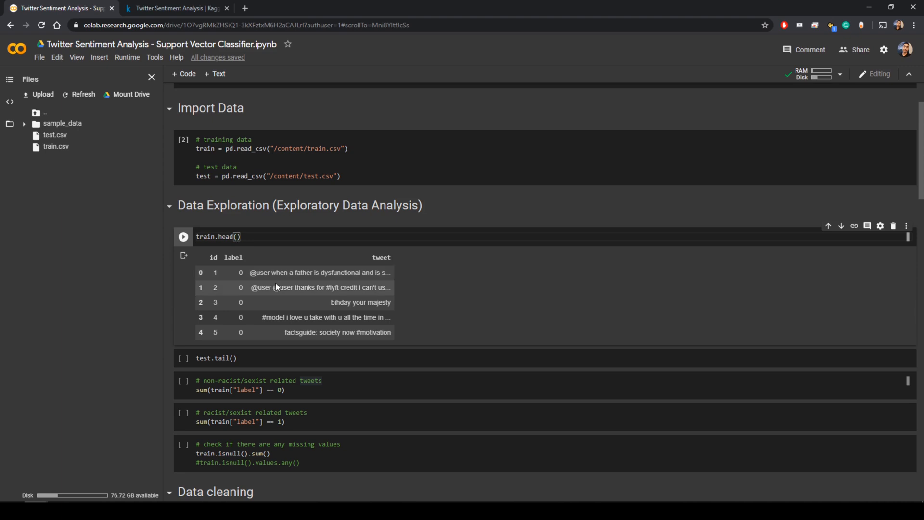
{"action": "mouse_move", "coordinate": [270, 284]}
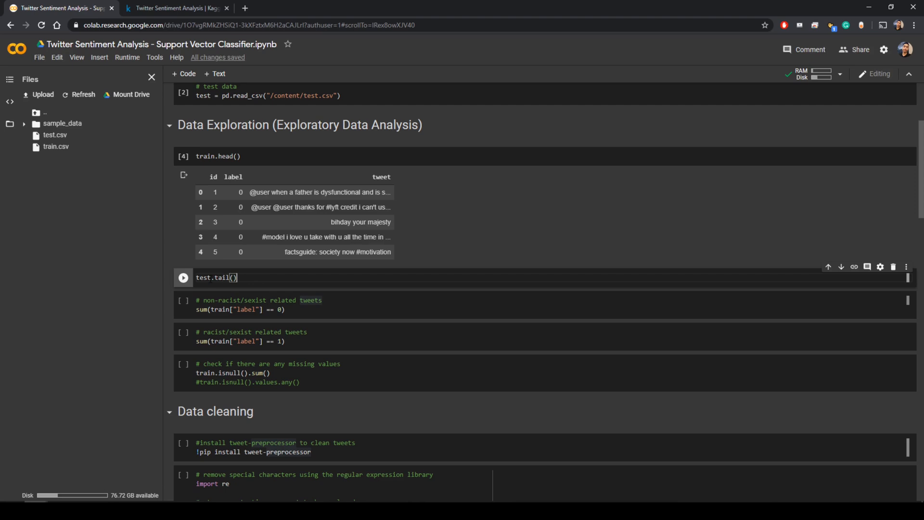
- Run test.tail() to list the last five test tweets with their ids and text
{"action": "left_click", "coordinate": [183, 277]}
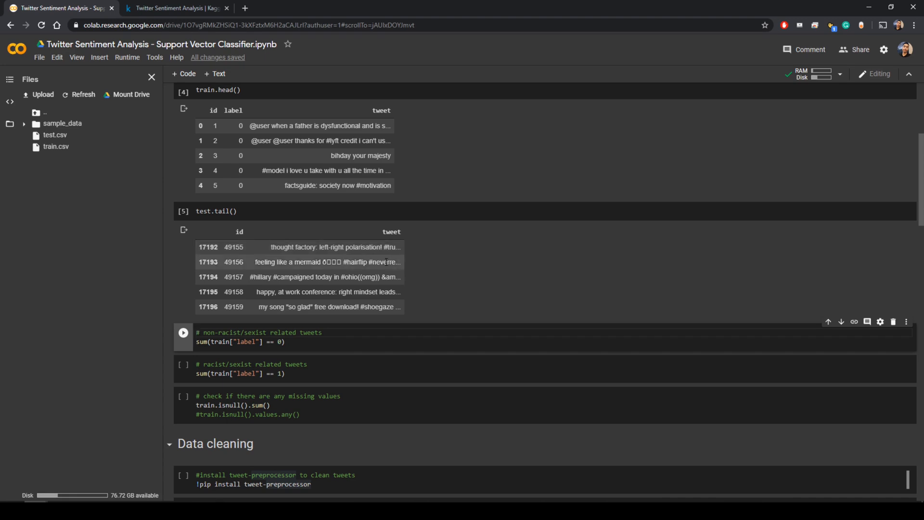
{"action": "scroll", "scroll_direction": "down", "scroll_amount": 3}
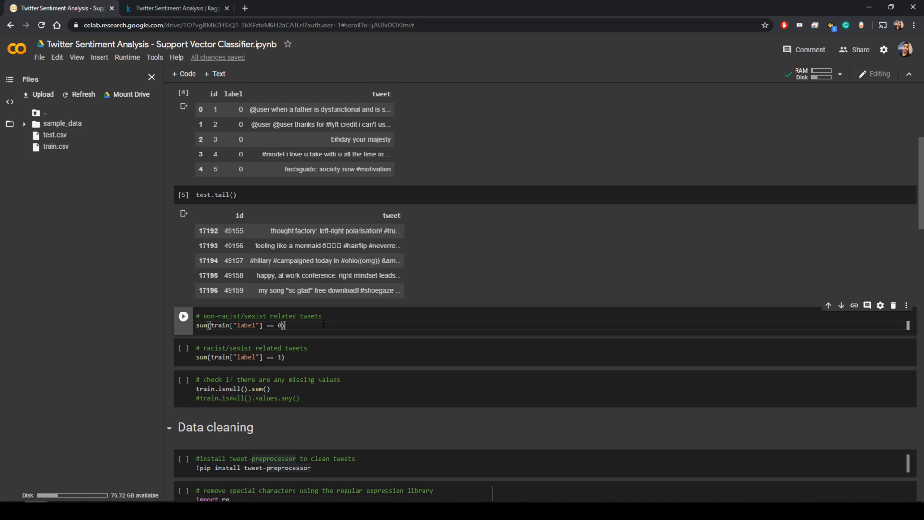
- Run the label-count cells, giving 29720 label-0 and 2242 label-1 tweets
{"action": "scroll", "scroll_direction": "down", "scroll_amount": 3}
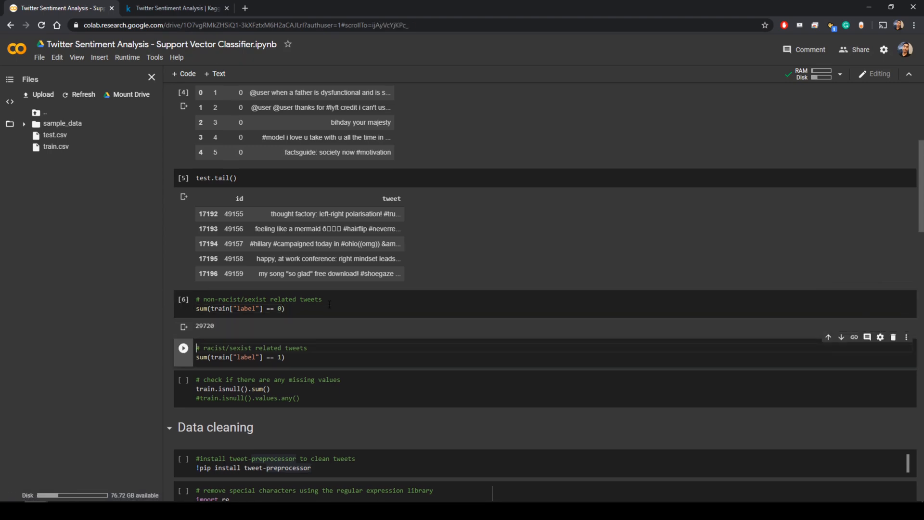
{"action": "scroll", "scroll_direction": "down", "scroll_amount": 3}
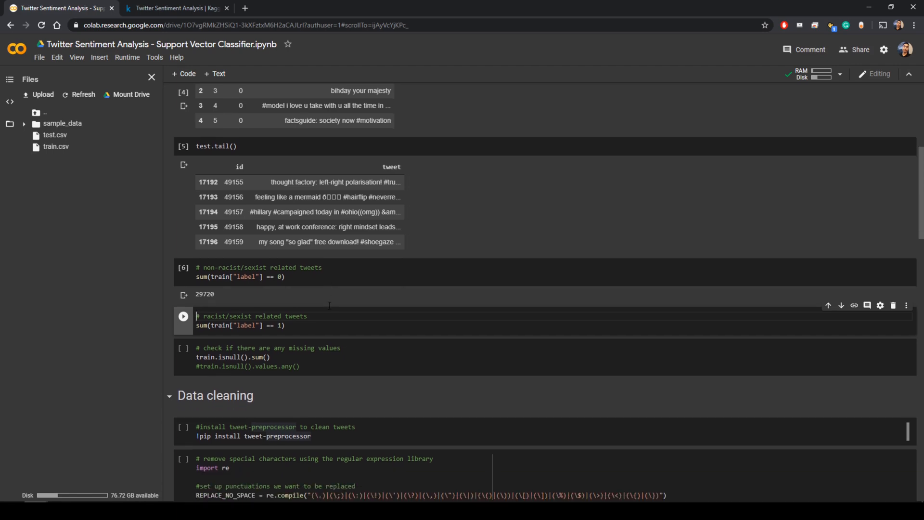
{"action": "left_click", "coordinate": [283, 325]}
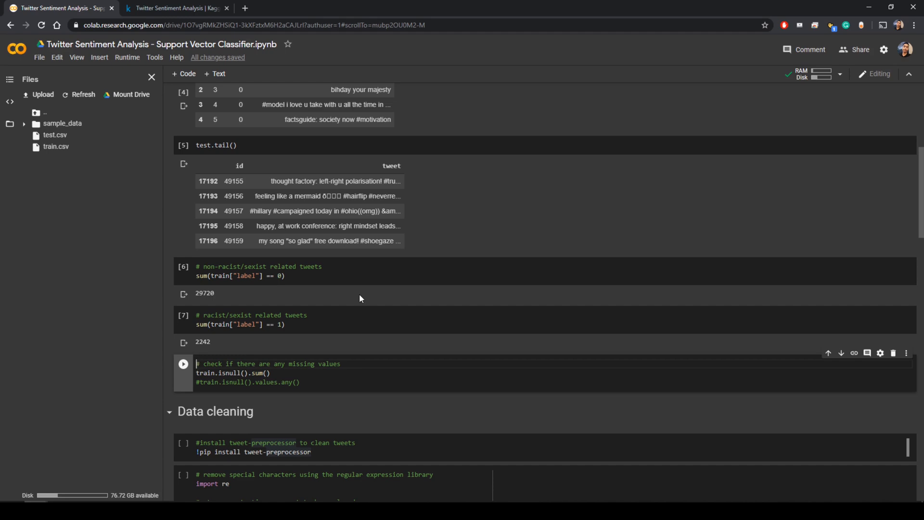
{"action": "mouse_move", "coordinate": [250, 298]}
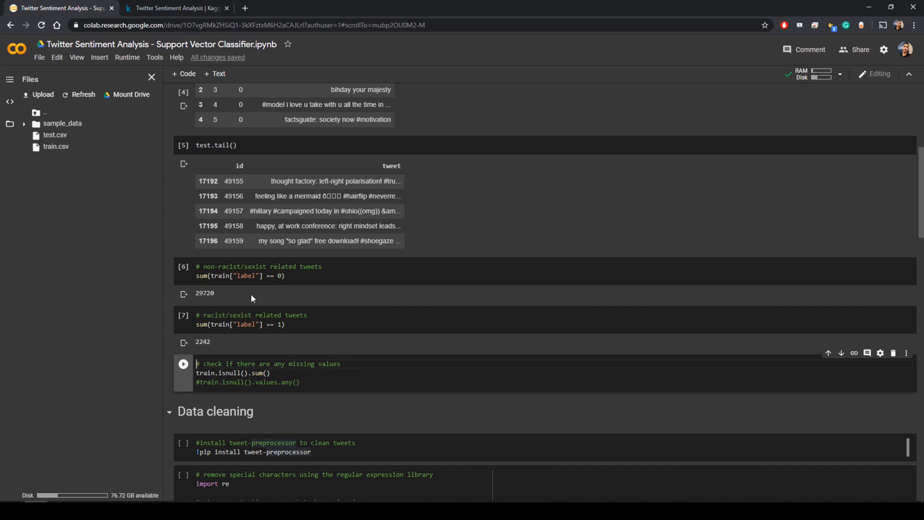
{"action": "scroll", "scroll_direction": "down", "scroll_amount": 3}
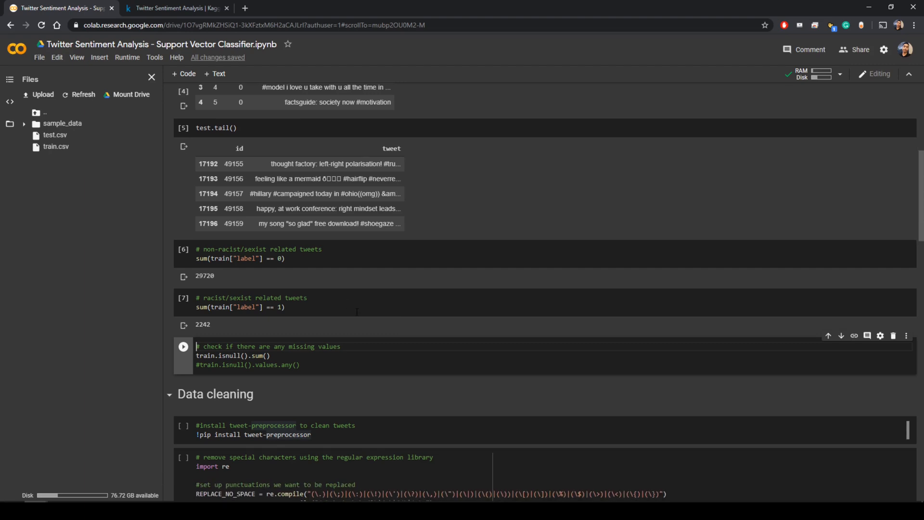
{"action": "scroll", "scroll_direction": "down", "scroll_amount": 3}
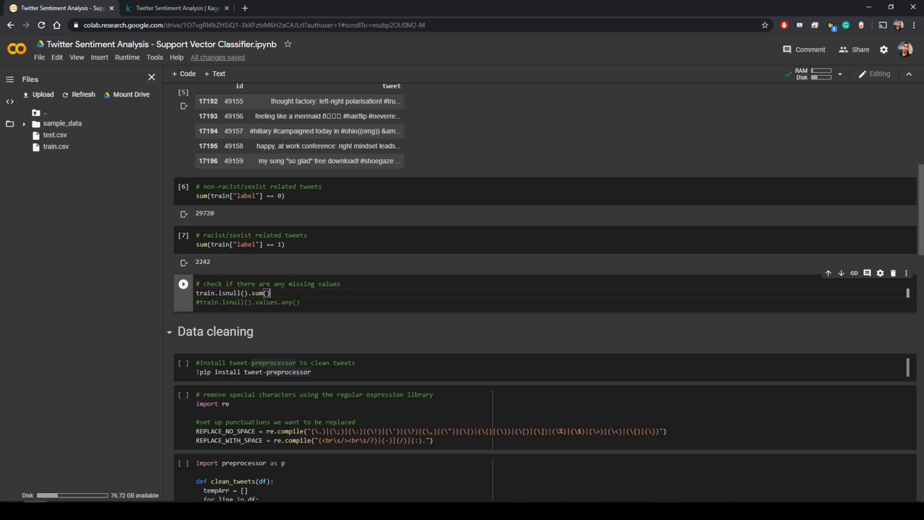
- Run train.isnull().sum() and confirm 0 nulls in id, label and tweet
{"action": "left_click", "coordinate": [183, 284]}
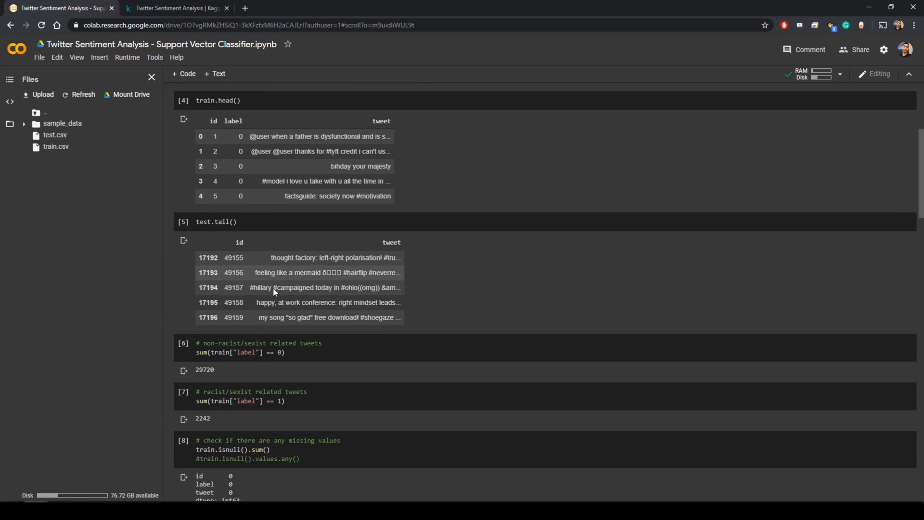
{"action": "scroll", "scroll_direction": "down", "scroll_amount": 3}
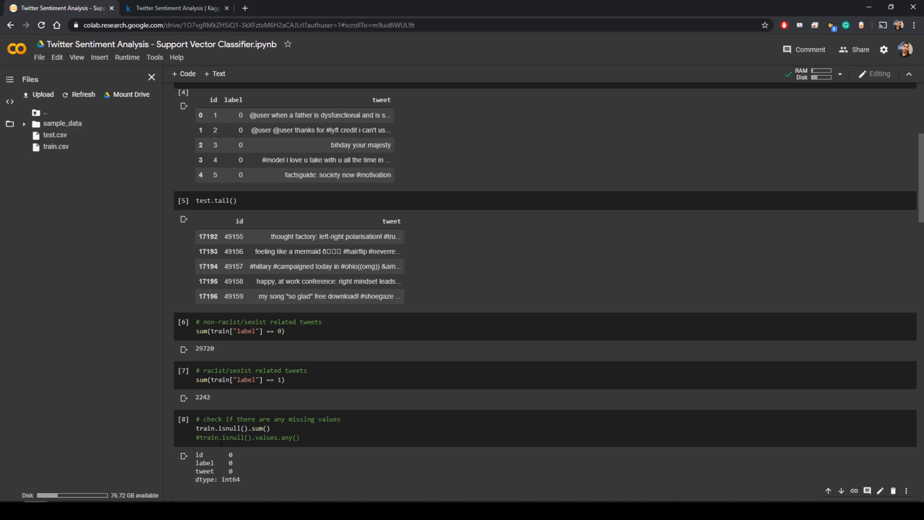
{"action": "left_click", "coordinate": [183, 419]}
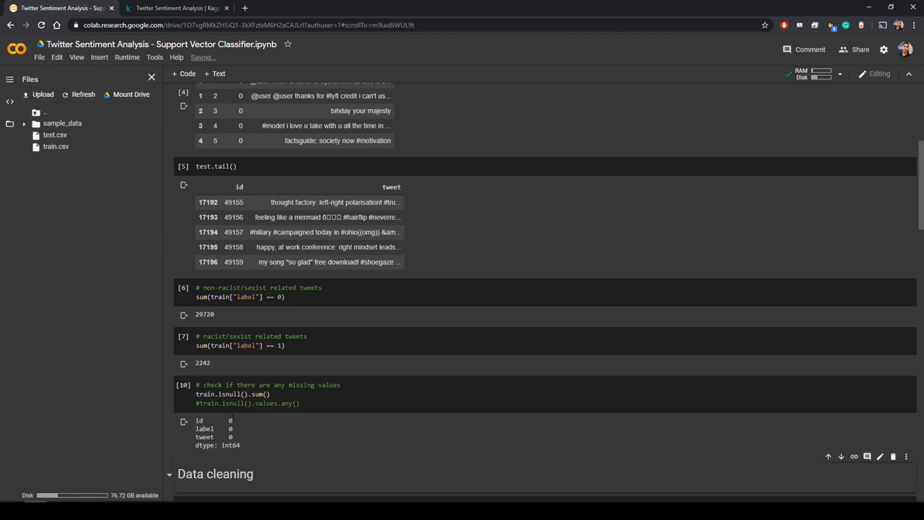
{"action": "scroll", "scroll_direction": "down", "scroll_amount": 3}
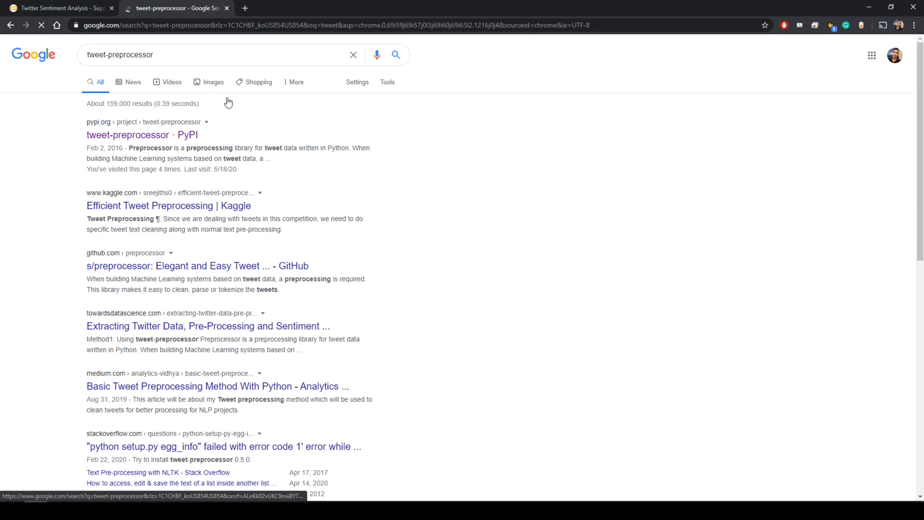
- View the tweet-preprocessor 0.5.0 PyPI page, then return to the notebook
{"action": "left_click", "coordinate": [142, 135]}
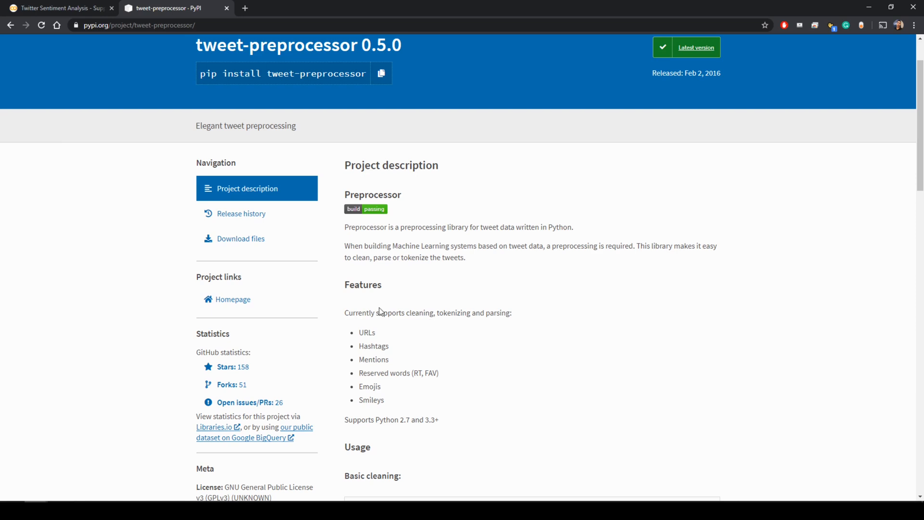
{"action": "mouse_move", "coordinate": [396, 342]}
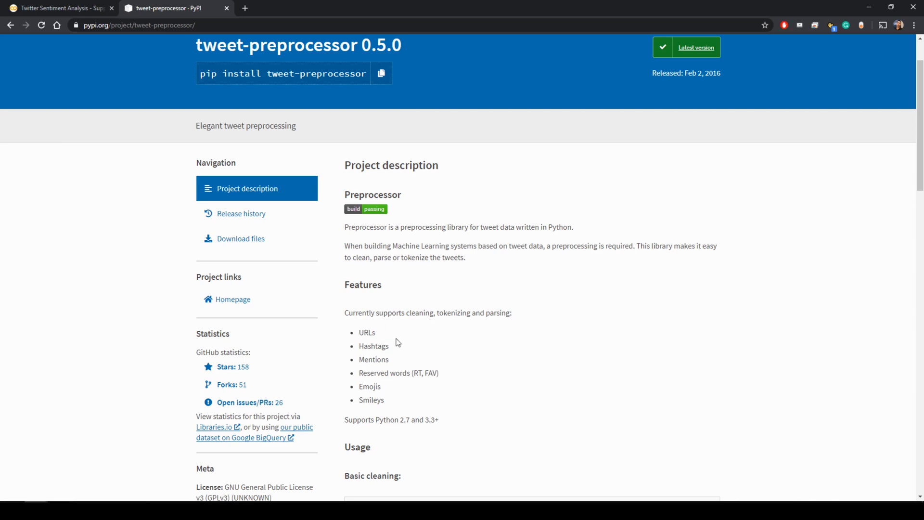
{"action": "mouse_move", "coordinate": [435, 381]}
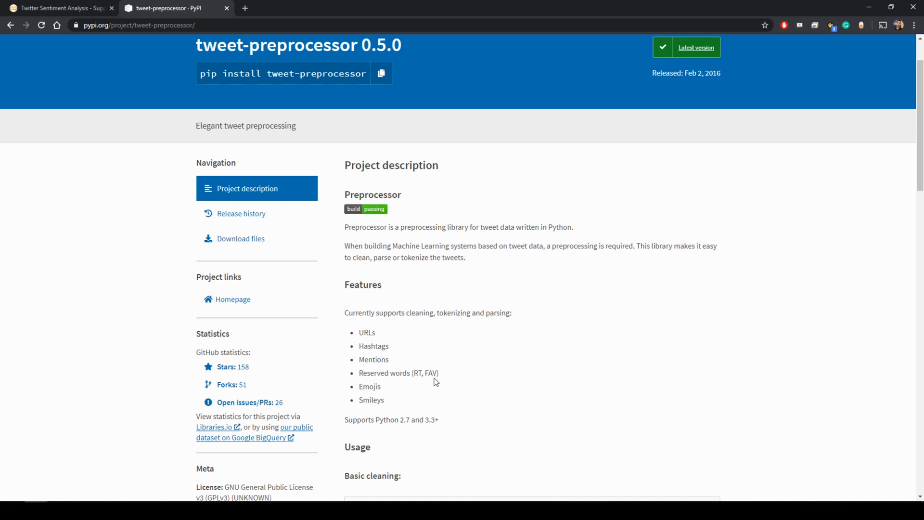
{"action": "left_click", "coordinate": [56, 8]}
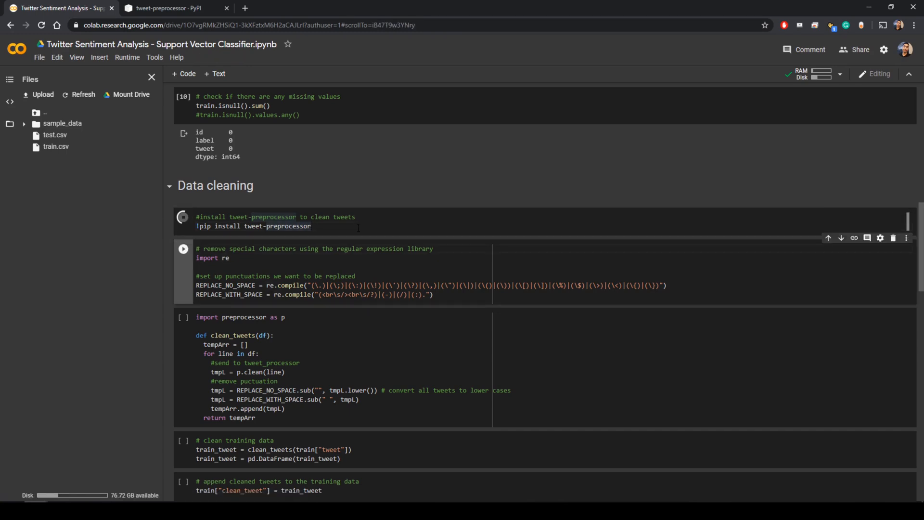
- Run the !pip install tweet-preprocessor cell and the re.compile punctuation-pattern cell
{"action": "left_click", "coordinate": [183, 217]}
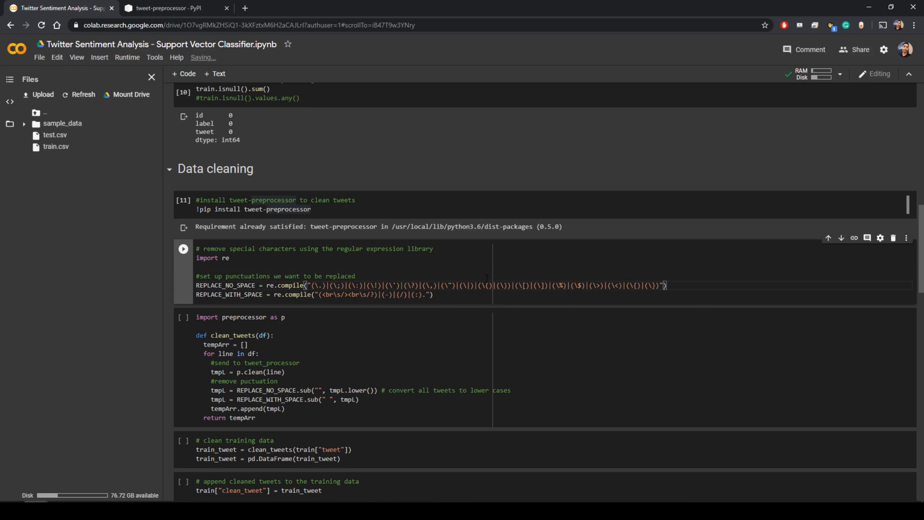
{"action": "left_click", "coordinate": [183, 249]}
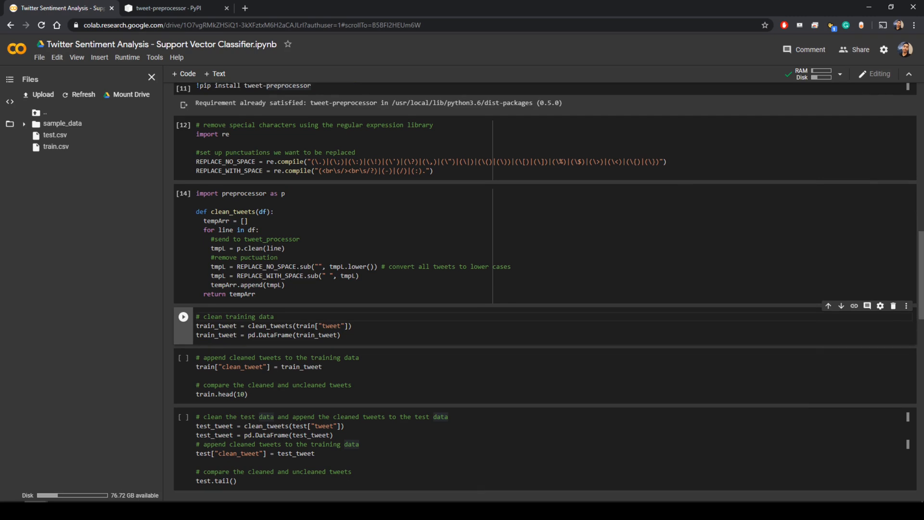
- Add a clean_tweet column to train, then clean and preview the test tweets
{"action": "scroll", "scroll_direction": "down", "scroll_amount": 3}
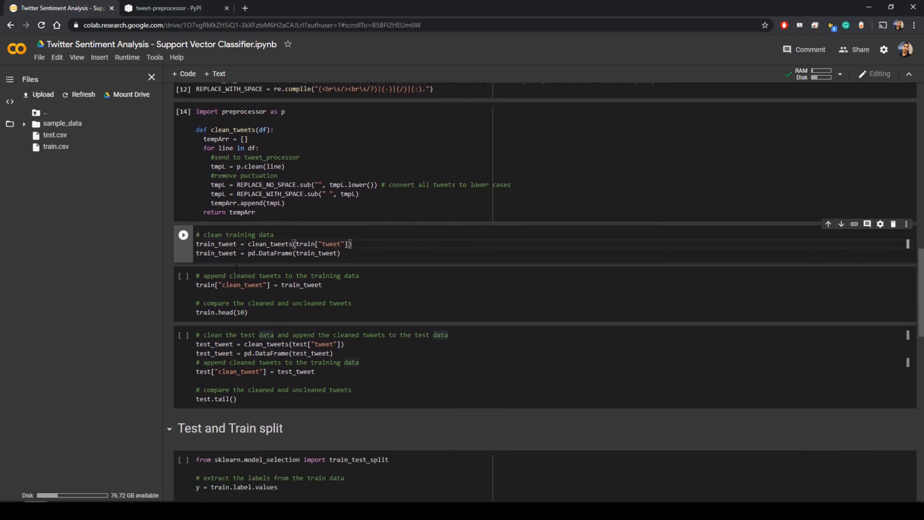
{"action": "scroll", "scroll_direction": "down", "scroll_amount": 3}
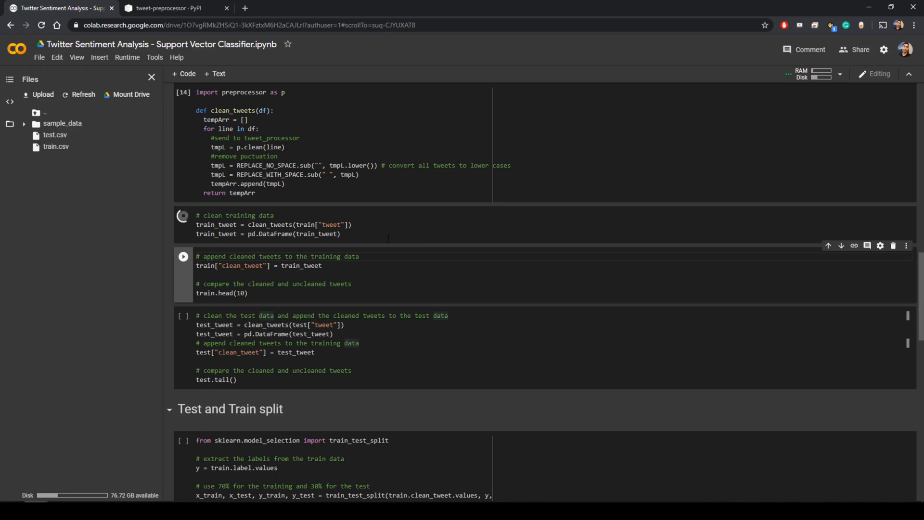
{"action": "left_click", "coordinate": [183, 215]}
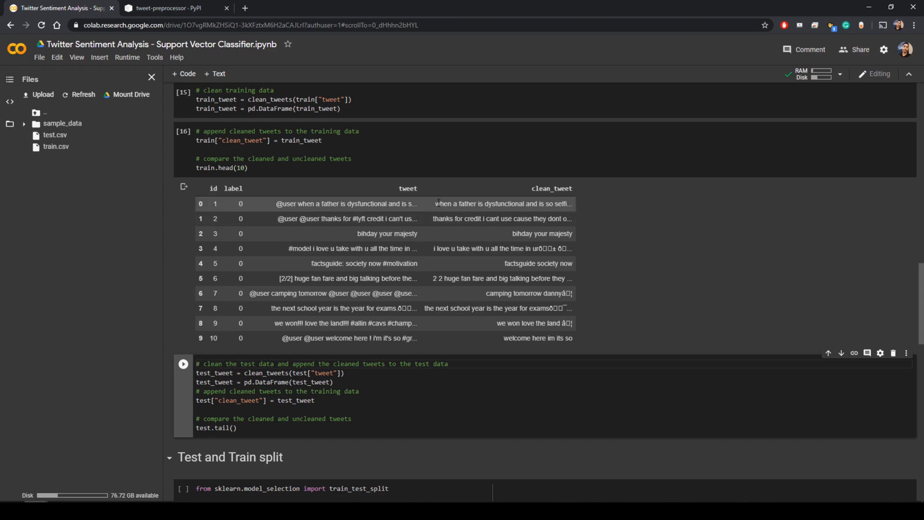
{"action": "mouse_move", "coordinate": [465, 218]}
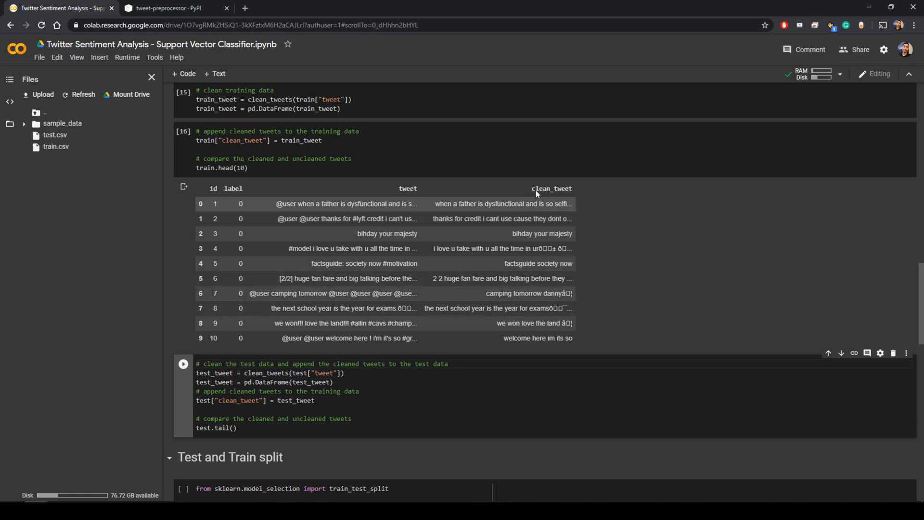
{"action": "mouse_move", "coordinate": [313, 352]}
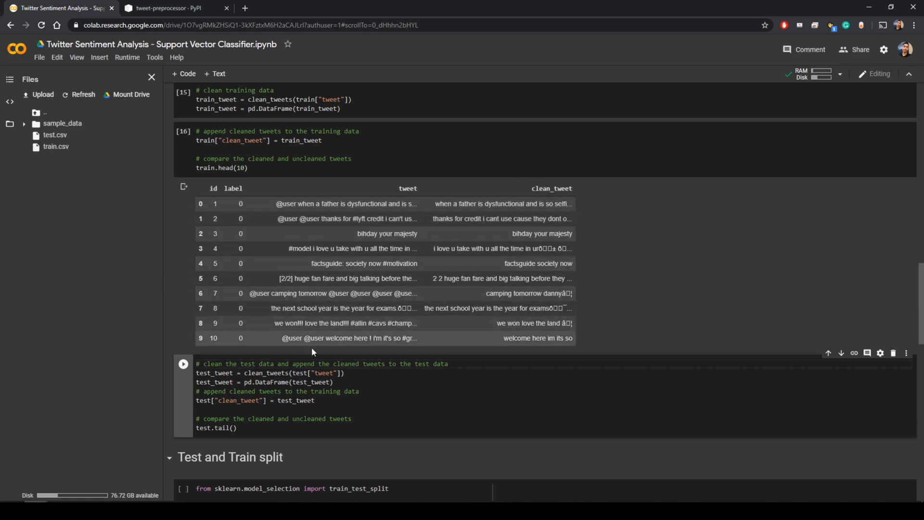
{"action": "scroll", "scroll_direction": "down", "scroll_amount": 3}
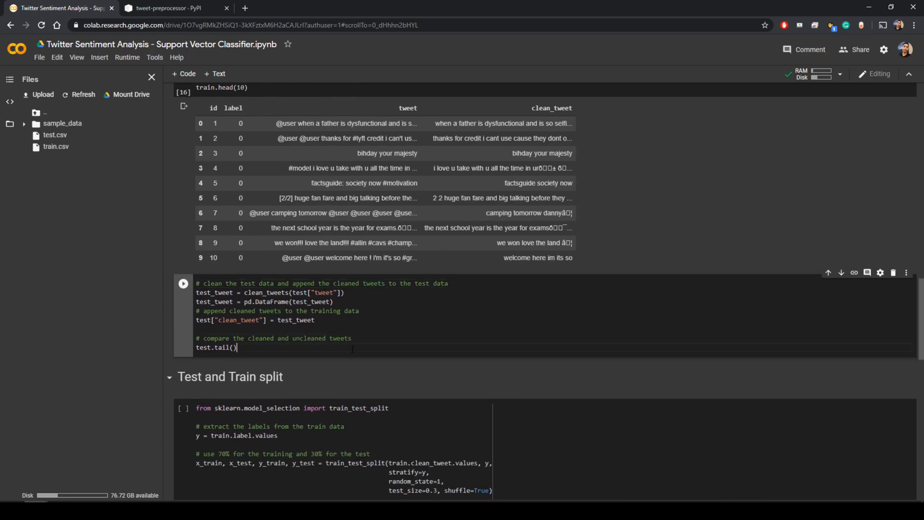
{"action": "left_click", "coordinate": [184, 283]}
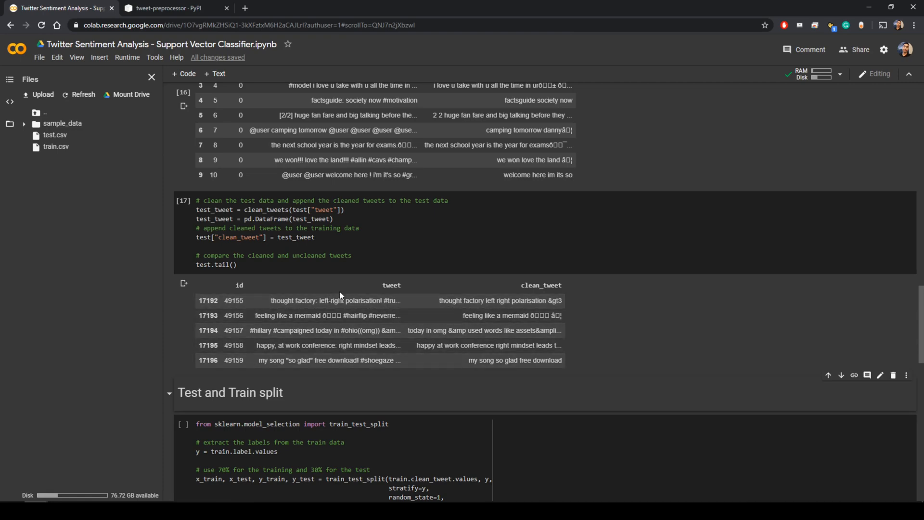
{"action": "scroll", "scroll_direction": "down", "scroll_amount": 3}
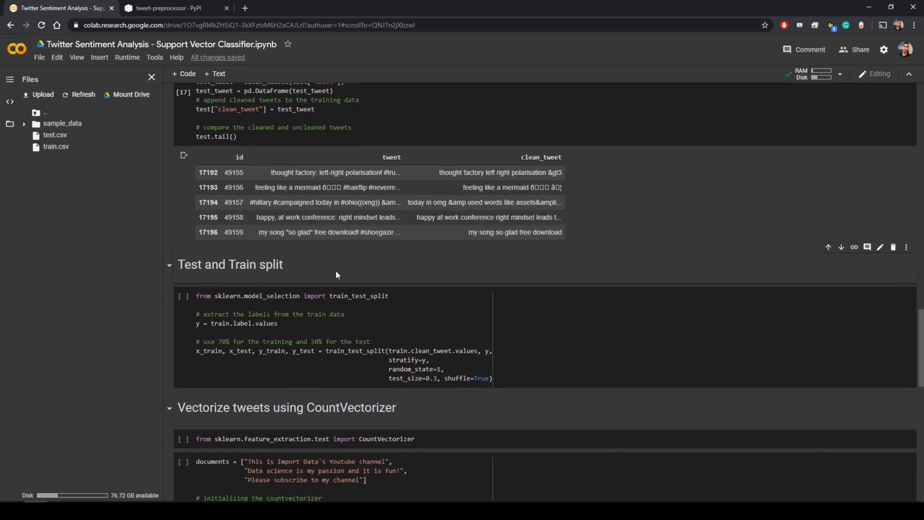
{"action": "scroll", "scroll_direction": "down", "scroll_amount": 3}
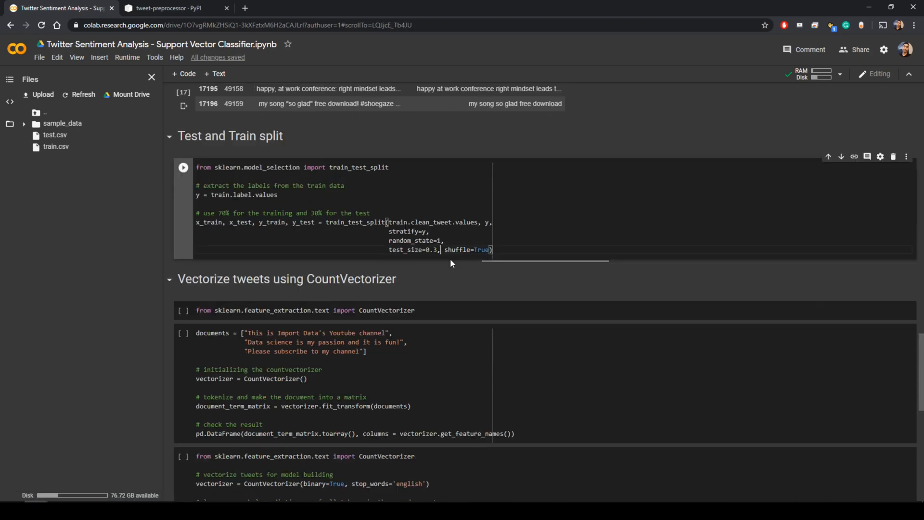
{"action": "scroll", "scroll_direction": "down", "scroll_amount": 3}
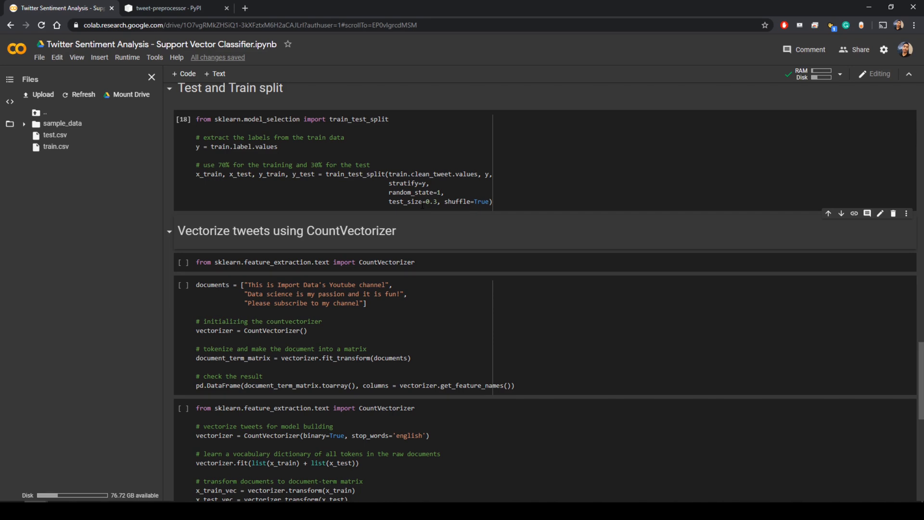
{"action": "mouse_move", "coordinate": [302, 244]}
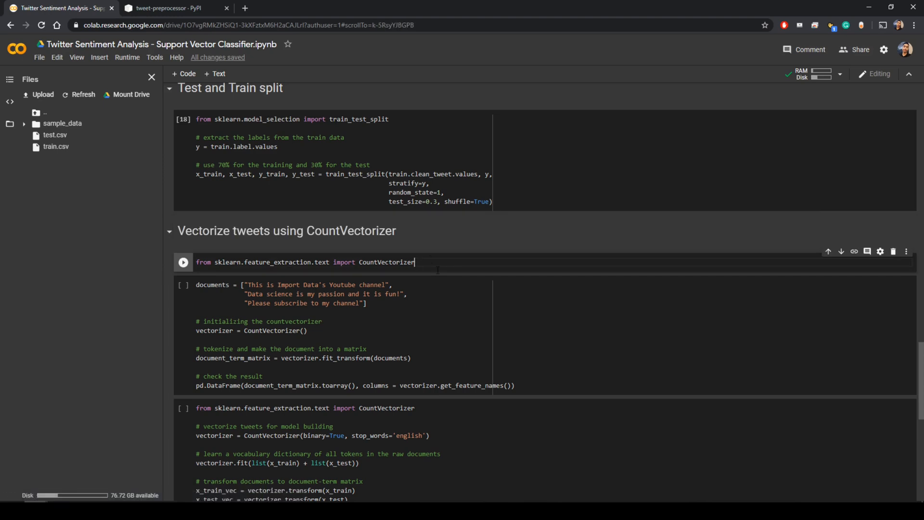
{"action": "left_click", "coordinate": [184, 262]}
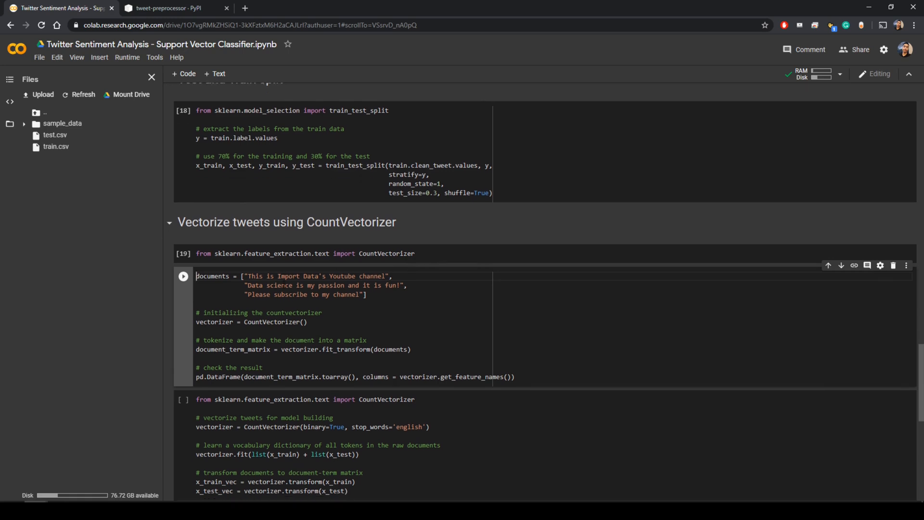
{"action": "scroll", "scroll_direction": "down", "scroll_amount": 3}
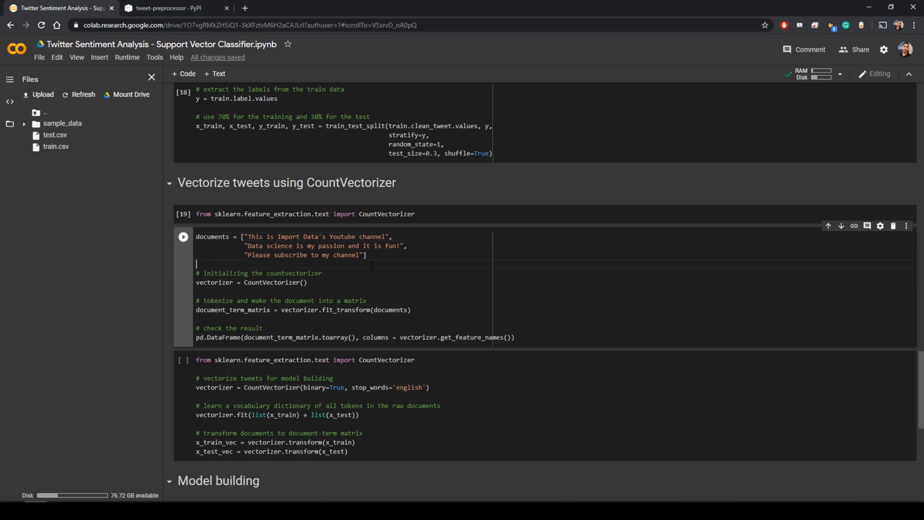
{"action": "left_click", "coordinate": [305, 282]}
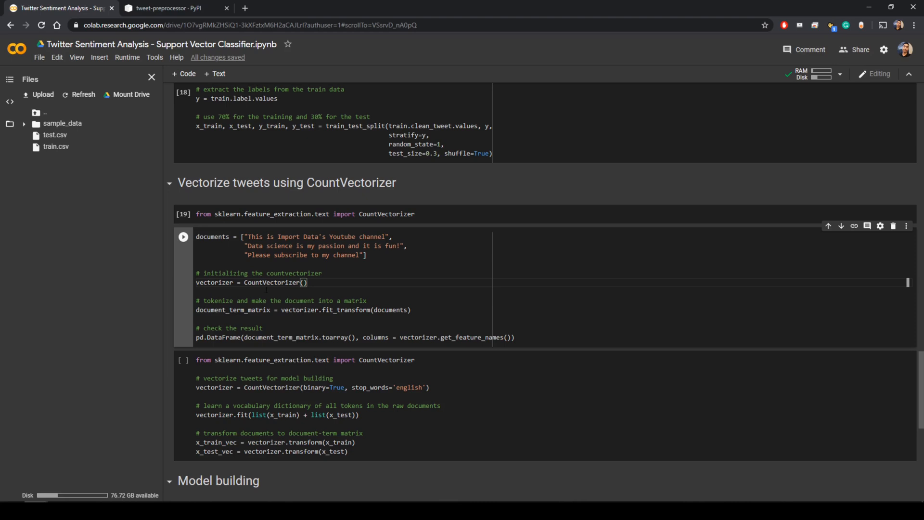
{"action": "scroll", "scroll_direction": "down", "scroll_amount": 3}
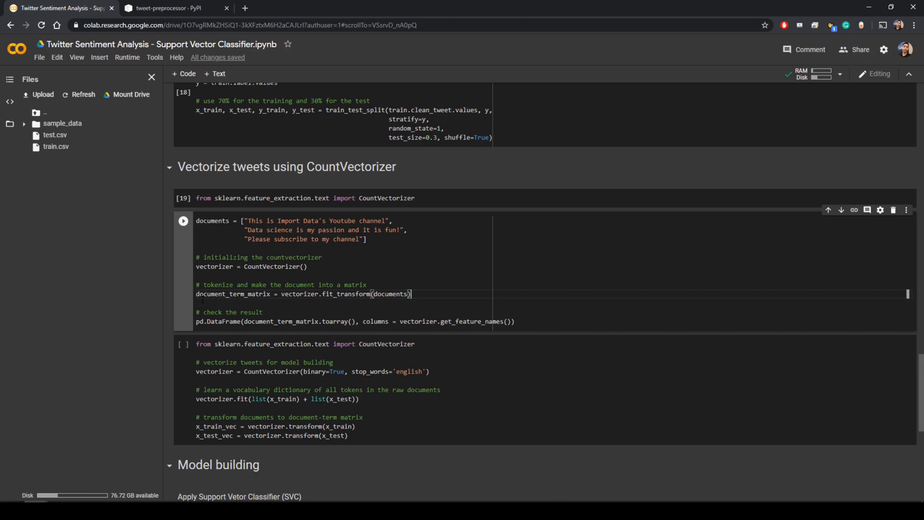
{"action": "scroll", "scroll_direction": "down", "scroll_amount": 3}
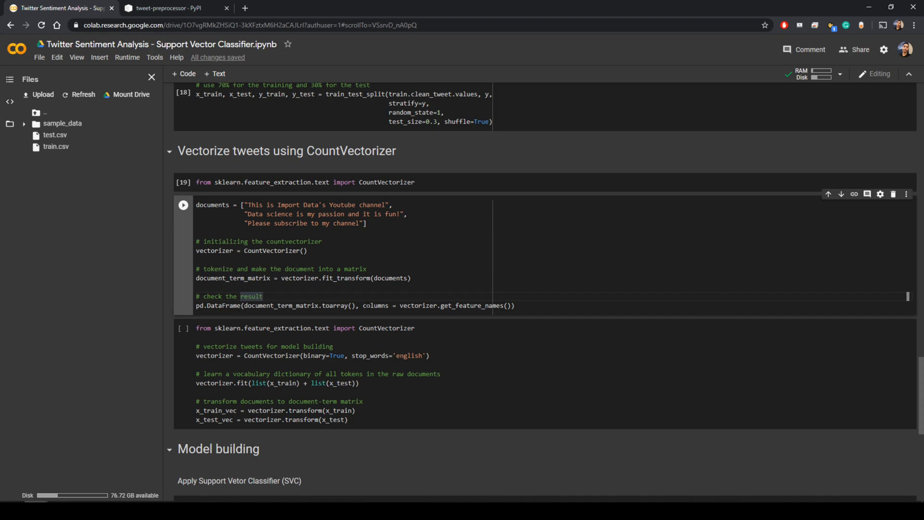
{"action": "scroll", "scroll_direction": "down", "scroll_amount": 3}
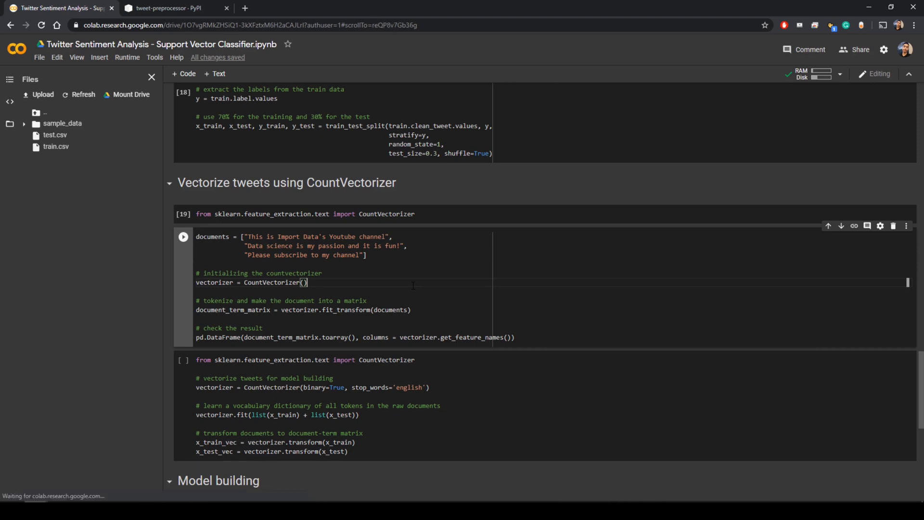
- Run the three-sentence documents example and highlight the word 'and' in its code
{"action": "left_click", "coordinate": [184, 235]}
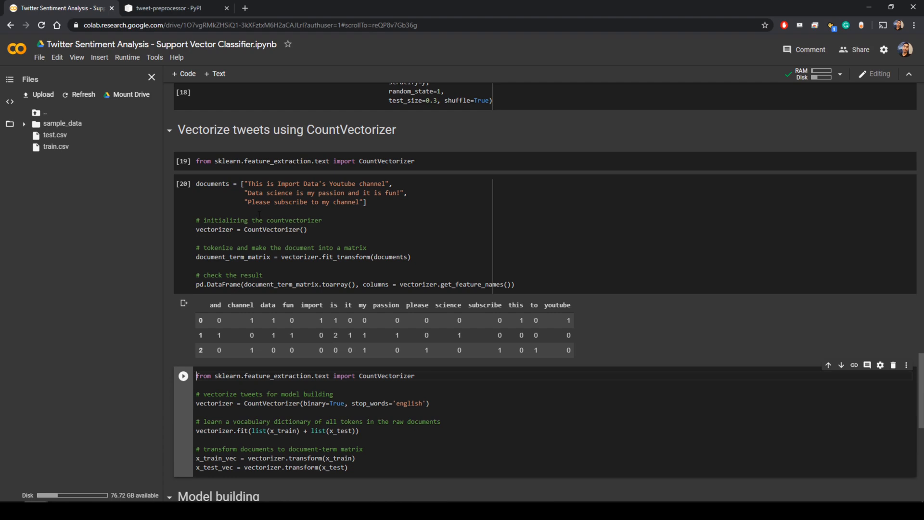
{"action": "mouse_move", "coordinate": [246, 299]}
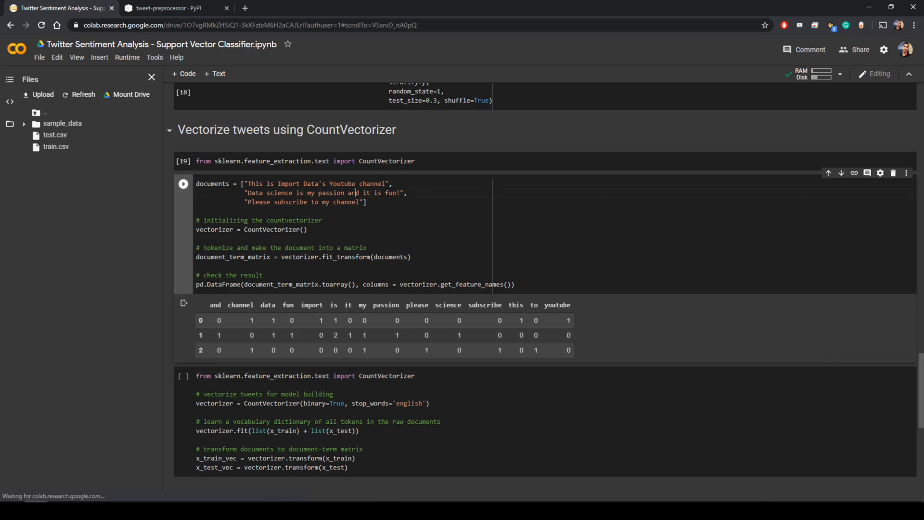
{"action": "double_click", "coordinate": [353, 192]}
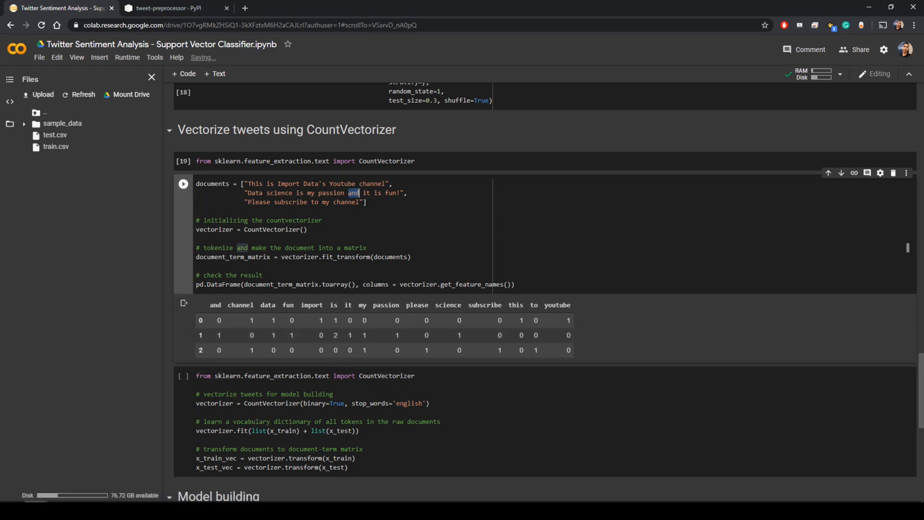
{"action": "double_click", "coordinate": [256, 193]}
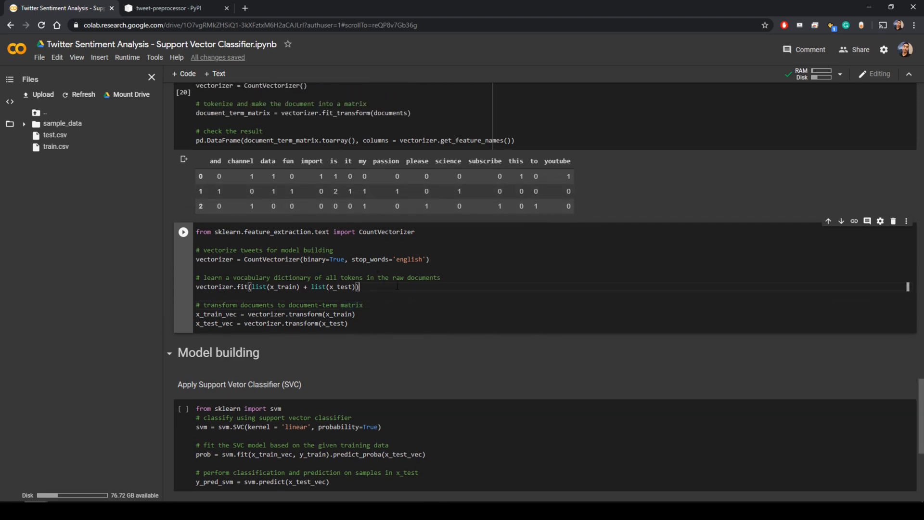
- Run the CountVectorizer(binary=True, stop_words='english') cell transforming x_train and x_test
{"action": "left_click", "coordinate": [183, 232]}
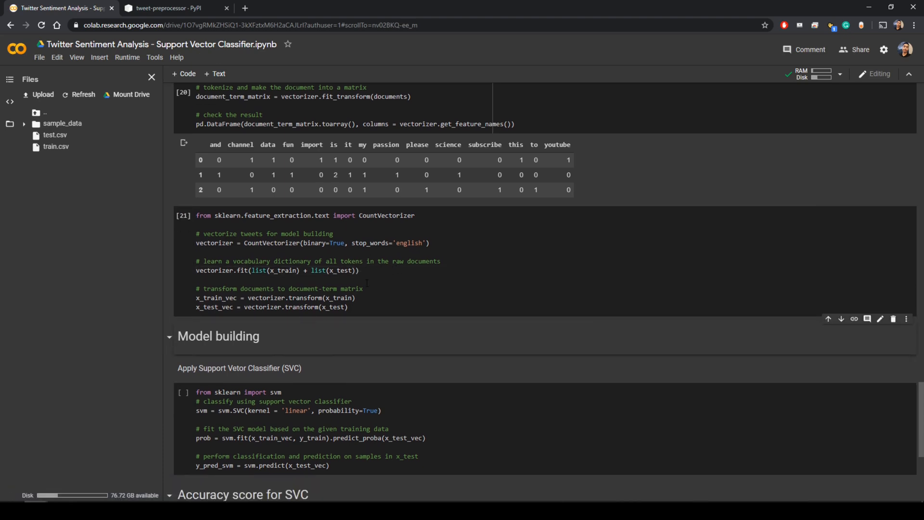
{"action": "scroll", "scroll_direction": "down", "scroll_amount": 3}
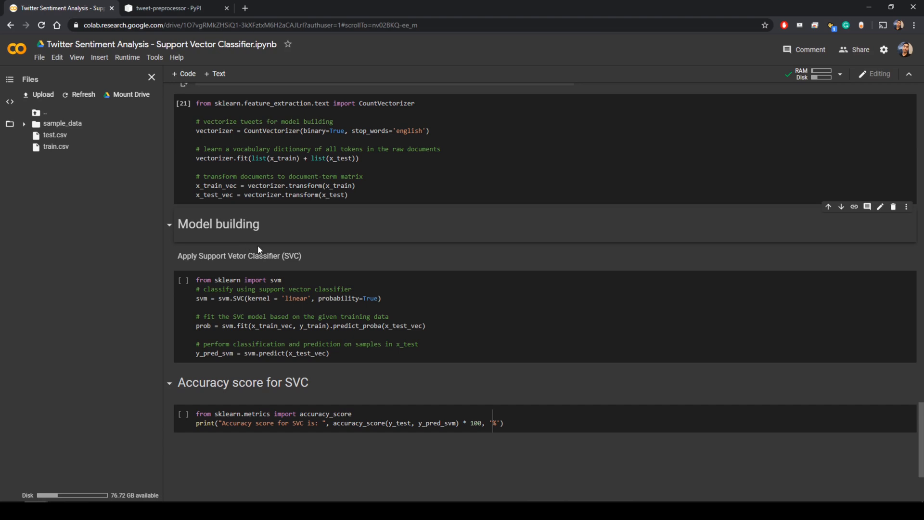
{"action": "mouse_move", "coordinate": [258, 250]}
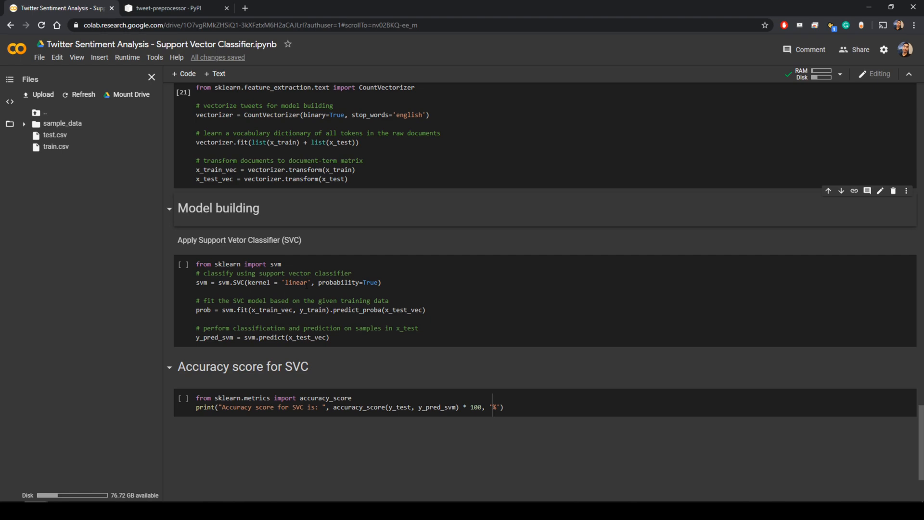
- Fit svm.SVC(kernel='linear') on the vectorized tweets and predict labels for x_test_vec
{"action": "double_click", "coordinate": [296, 282]}
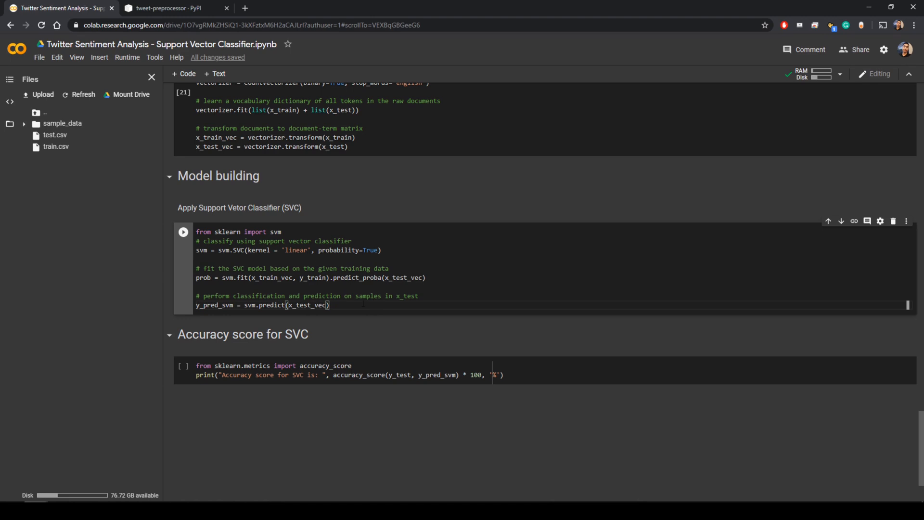
{"action": "mouse_move", "coordinate": [384, 323]}
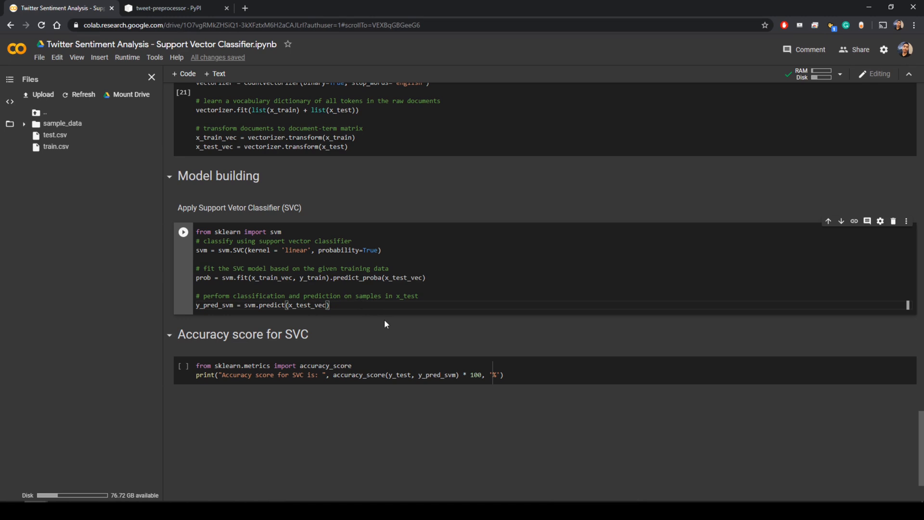
{"action": "left_click", "coordinate": [184, 231]}
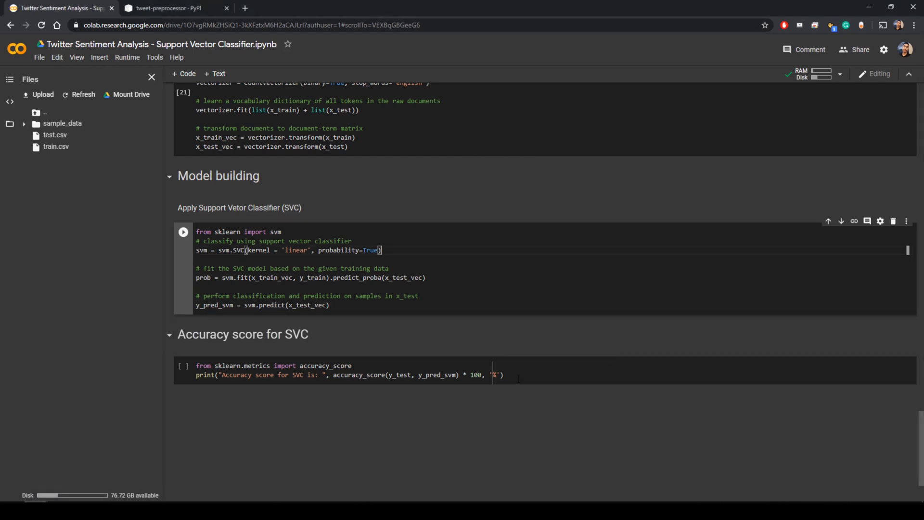
{"action": "left_click", "coordinate": [183, 231]}
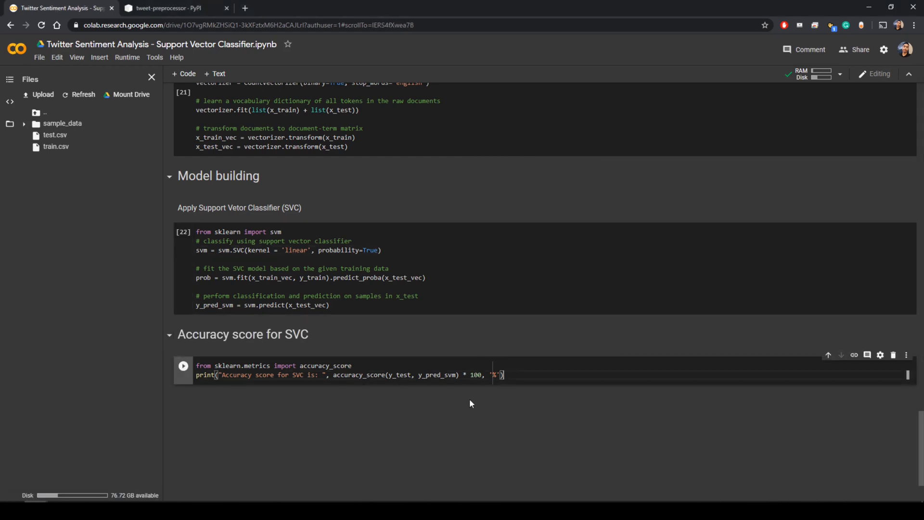
- Run the accuracy_score cell, showing an SVC accuracy of about 95.05%
{"action": "left_click", "coordinate": [183, 366]}
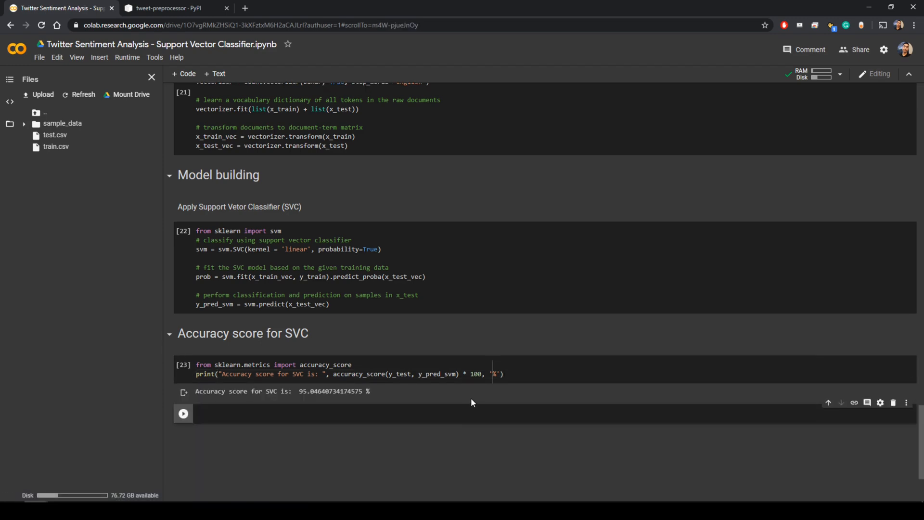
{"action": "mouse_move", "coordinate": [914, 457]}
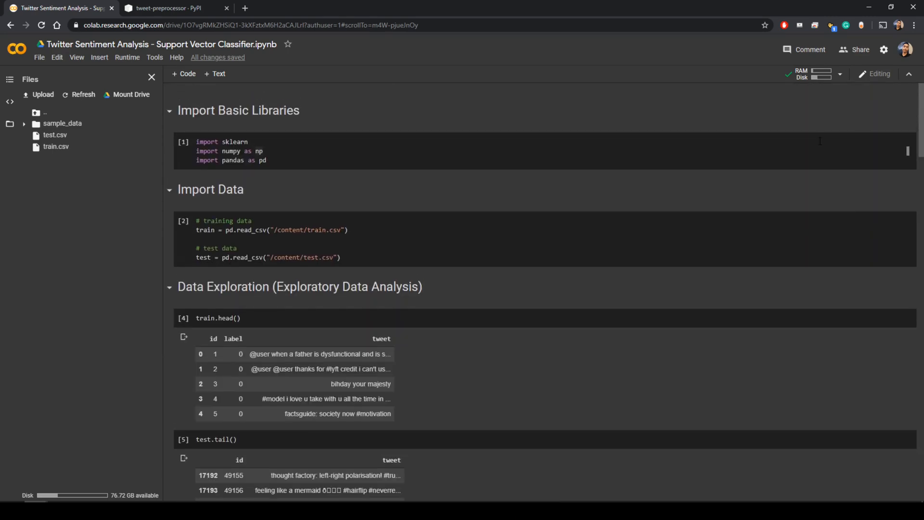
{"action": "mouse_move", "coordinate": [314, 128]}
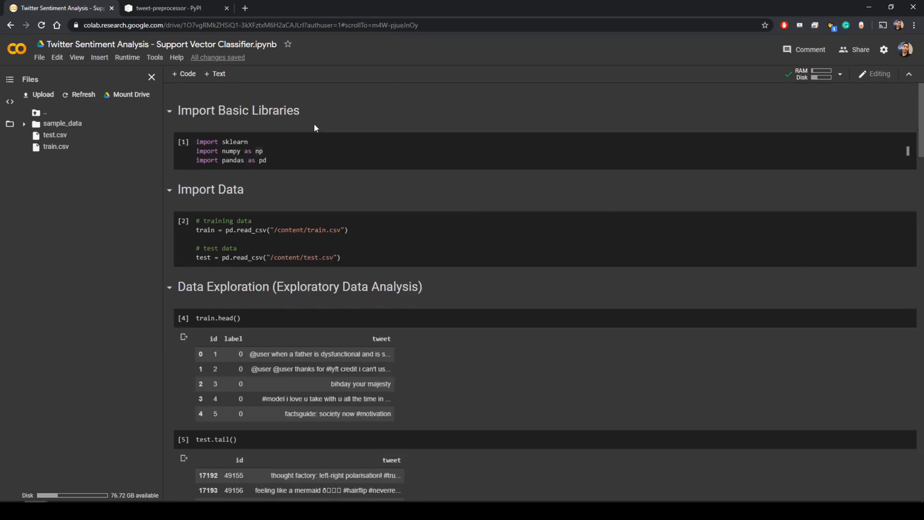
{"action": "scroll", "scroll_direction": "down", "scroll_amount": 3}
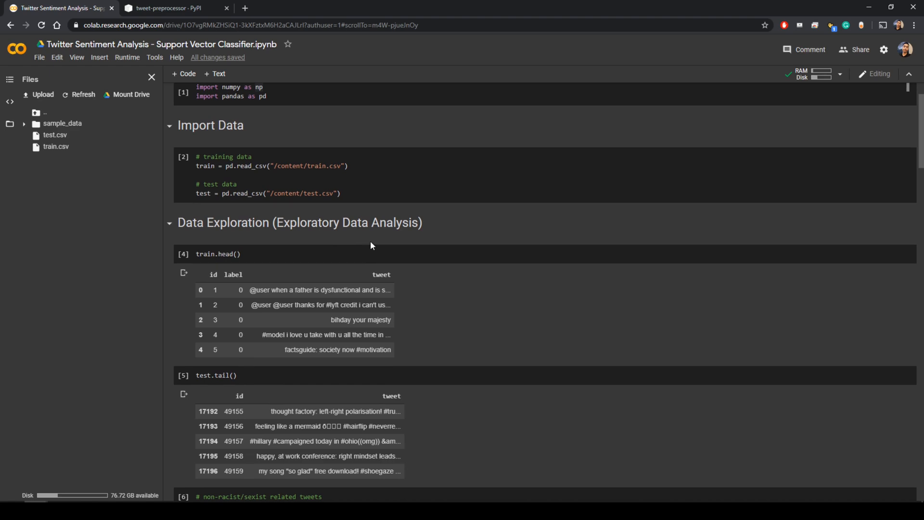
{"action": "scroll", "scroll_direction": "down", "scroll_amount": 3}
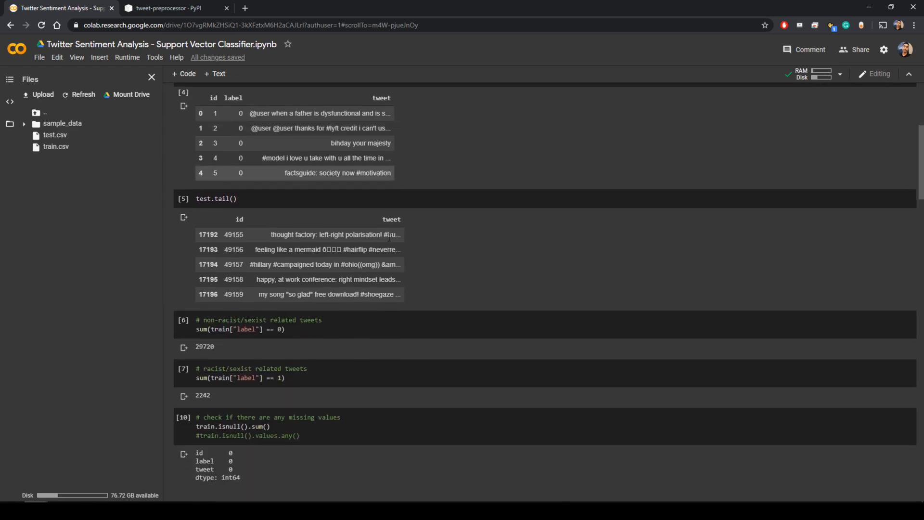
{"action": "scroll", "scroll_direction": "down", "scroll_amount": 3}
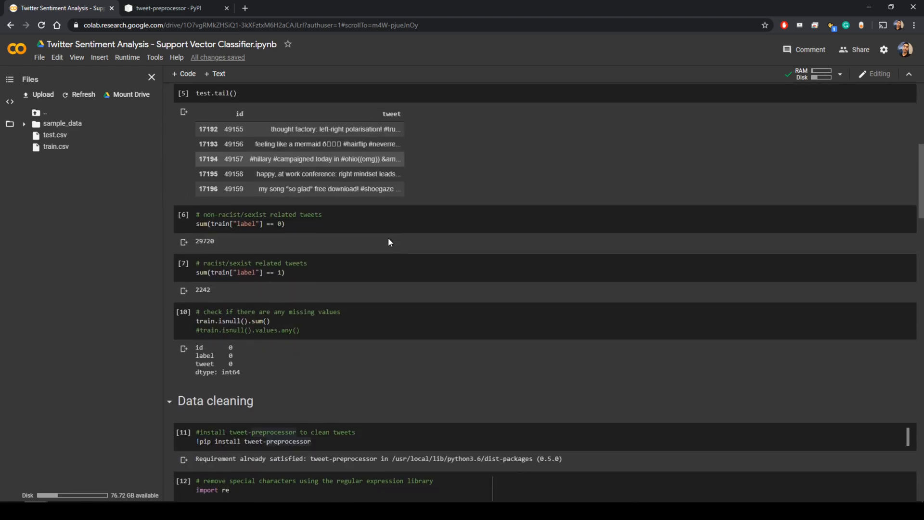
{"action": "scroll", "scroll_direction": "down", "scroll_amount": 3}
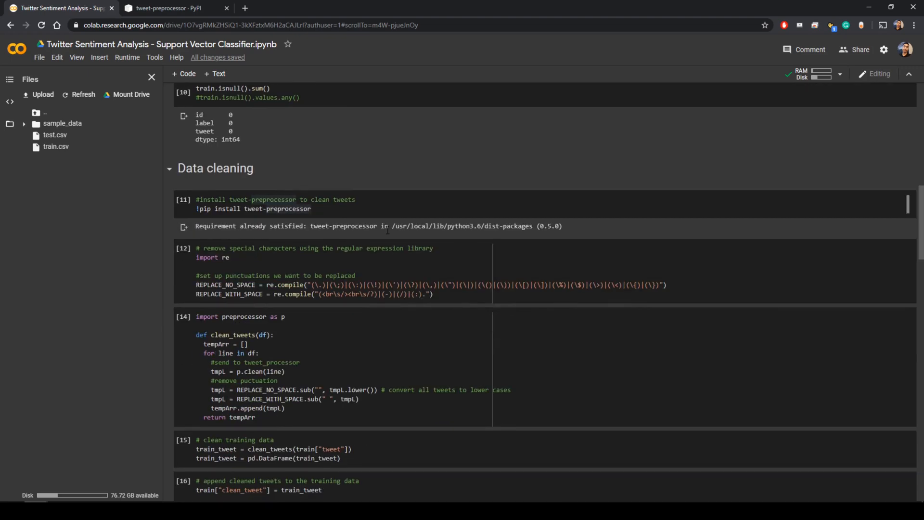
{"action": "scroll", "scroll_direction": "down", "scroll_amount": 3}
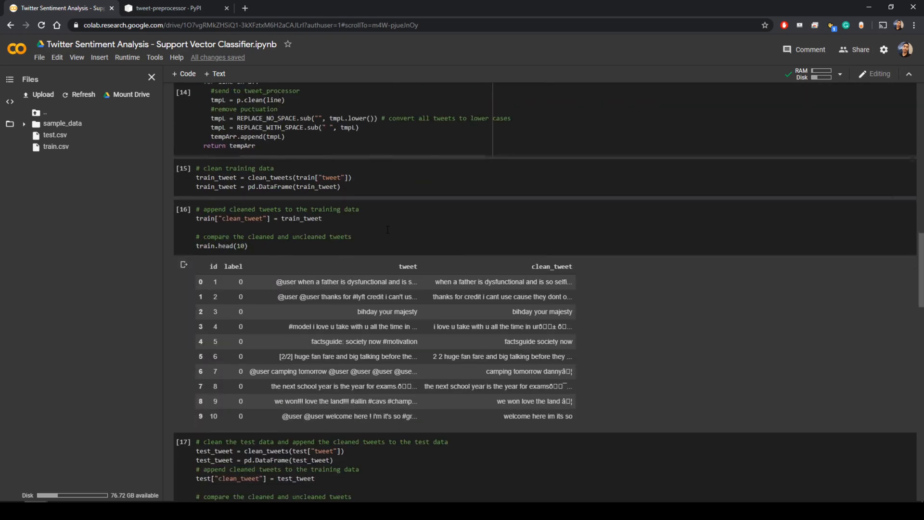
{"action": "scroll", "scroll_direction": "down", "scroll_amount": 3}
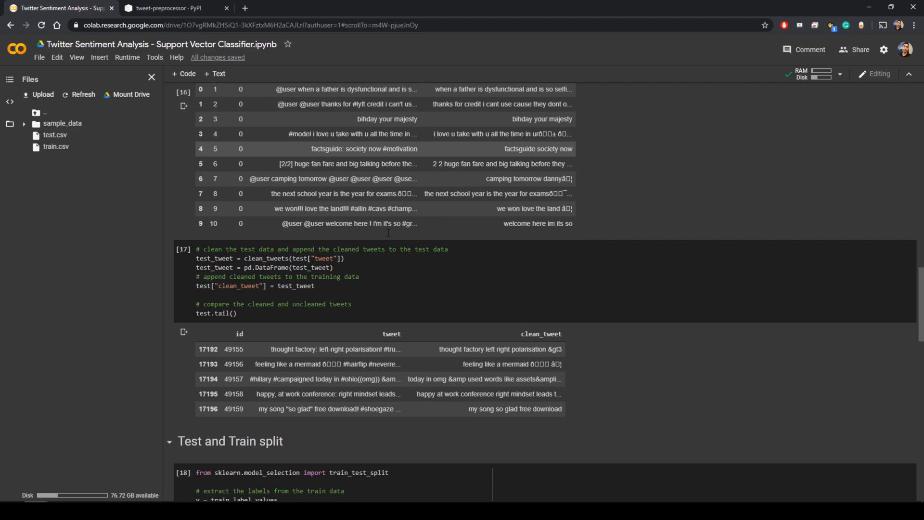
{"action": "scroll", "scroll_direction": "down", "scroll_amount": 3}
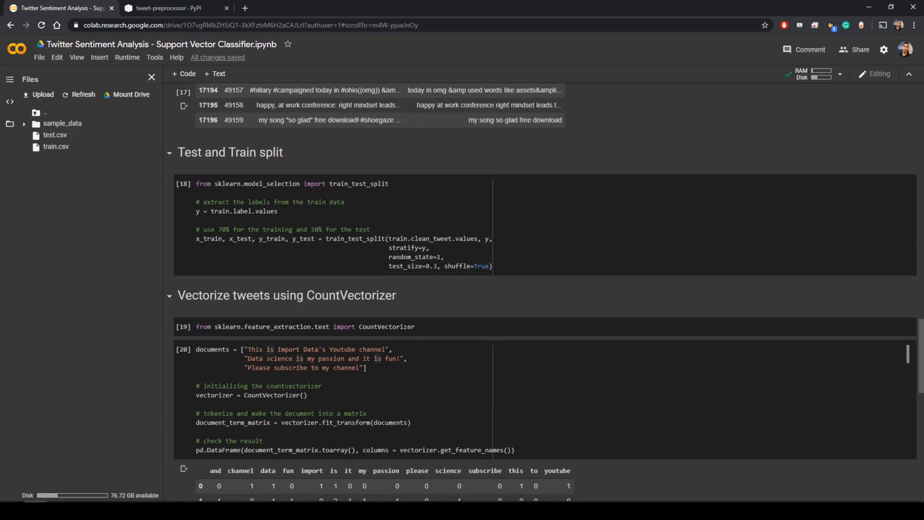
{"action": "scroll", "scroll_direction": "down", "scroll_amount": 3}
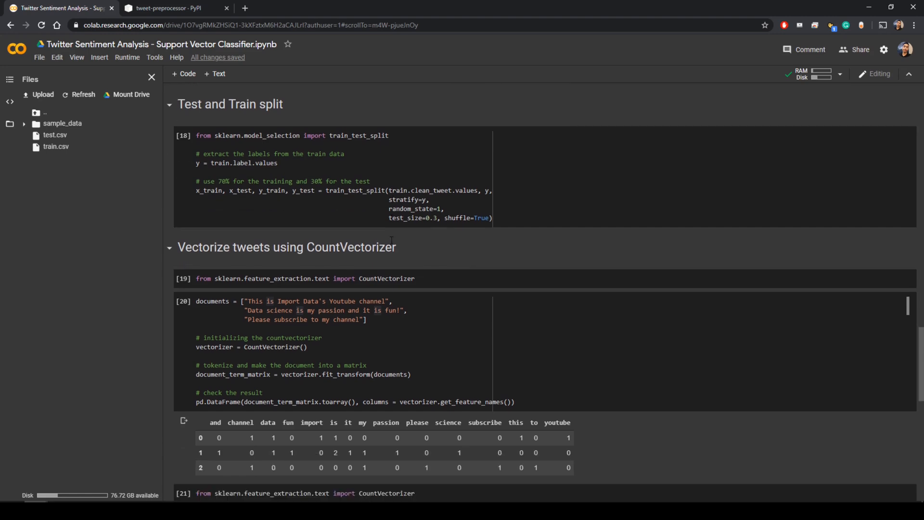
{"action": "scroll", "scroll_direction": "down", "scroll_amount": 3}
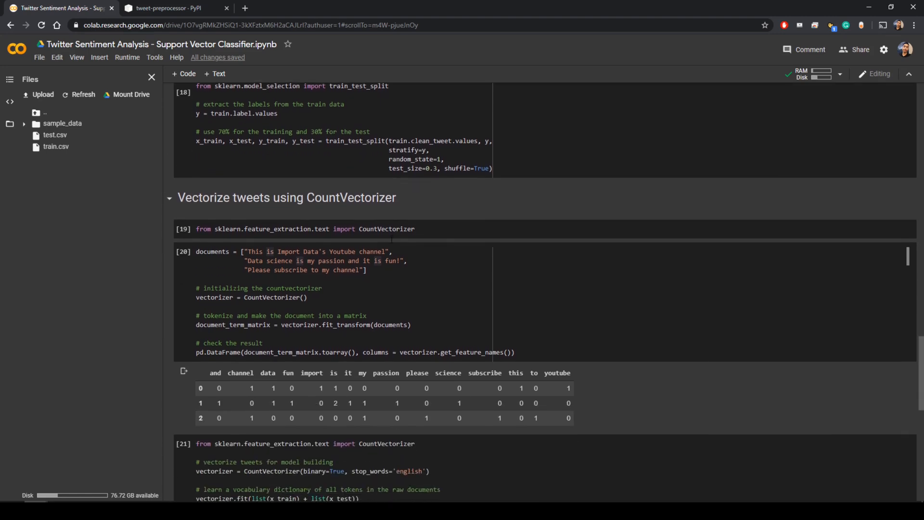
{"action": "scroll", "scroll_direction": "down", "scroll_amount": 3}
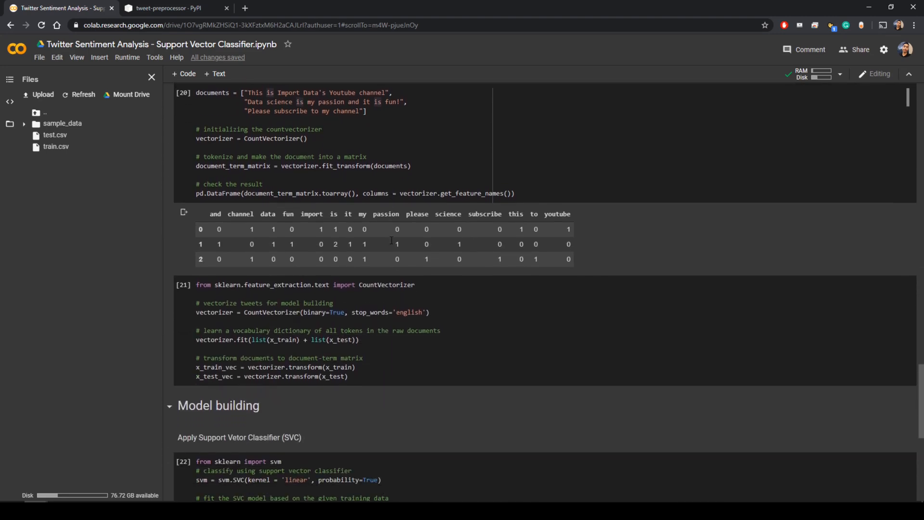
{"action": "scroll", "scroll_direction": "down", "scroll_amount": 3}
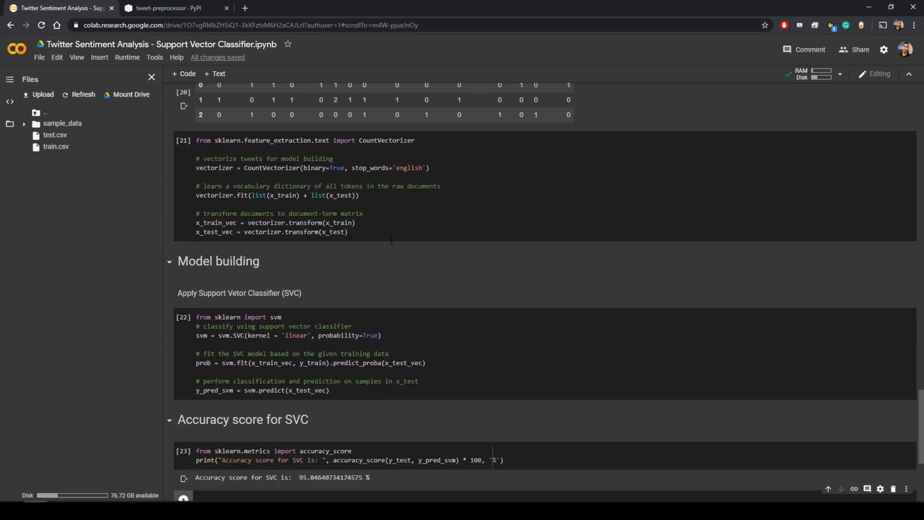
{"action": "scroll", "scroll_direction": "down", "scroll_amount": 3}
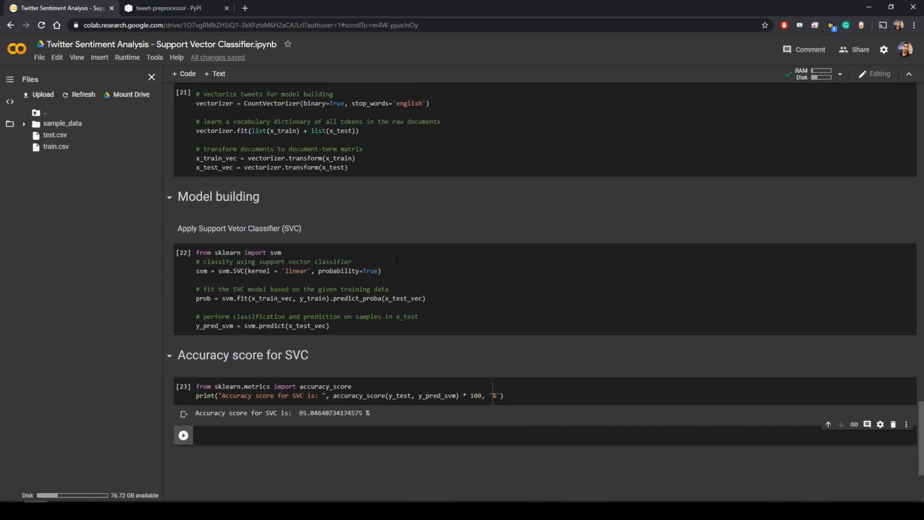